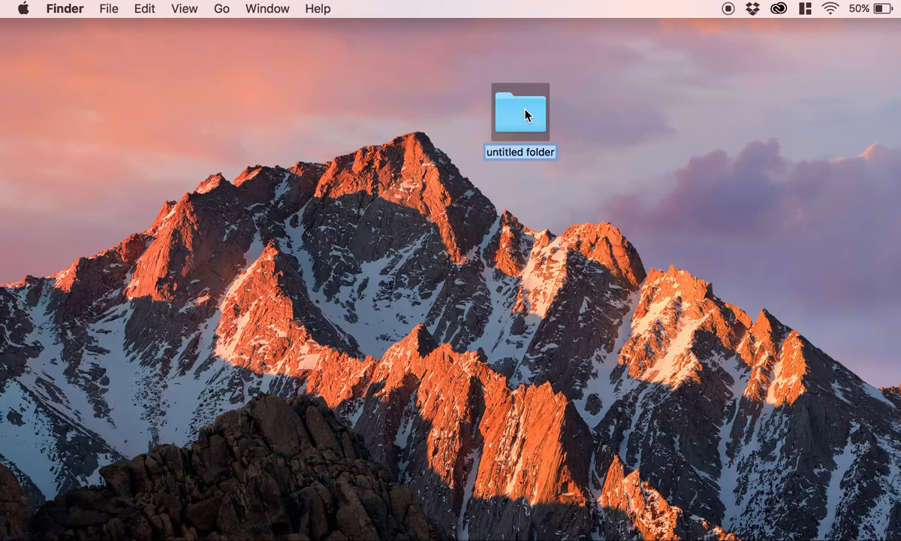
Step: Type 'Website' as the name of the untitled desktop folder
text(Website)
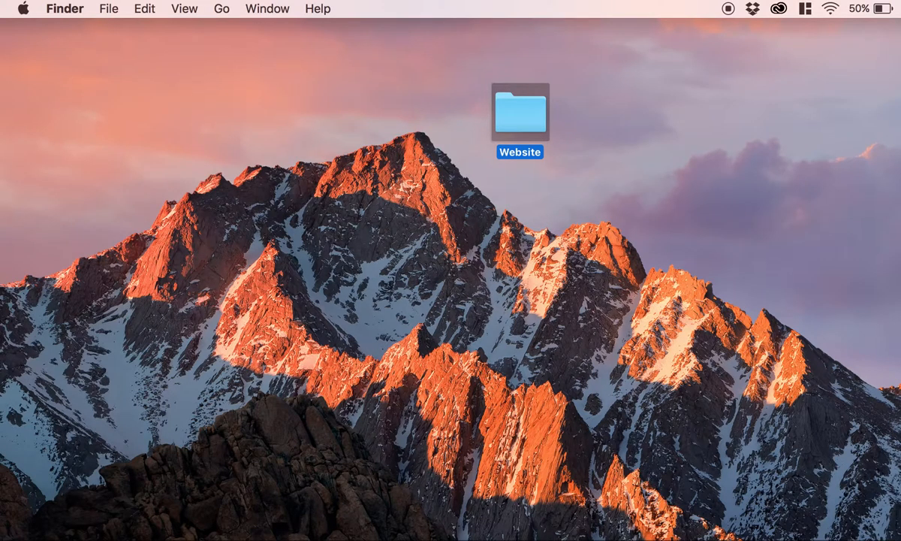
Step: Create a new blank HTML document with the HTML5 doc type
double_click(519, 112)
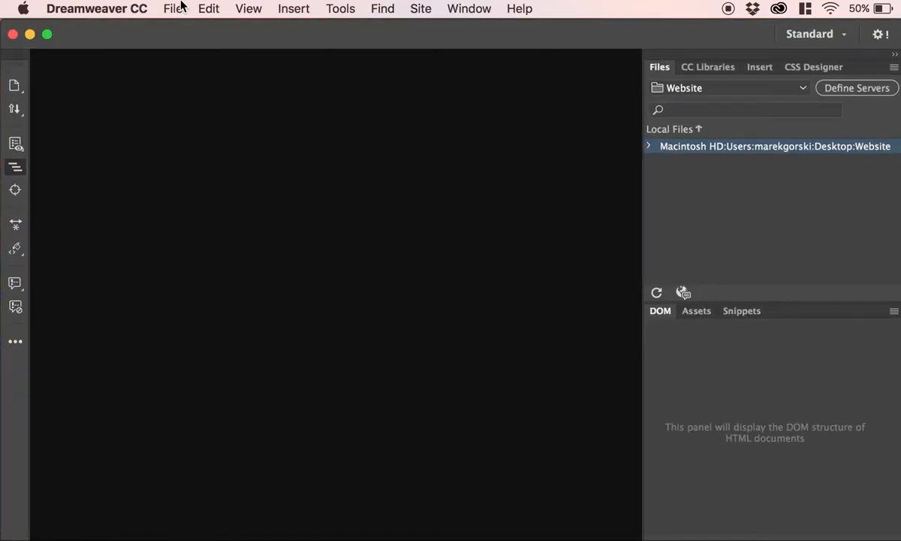
click(173, 9)
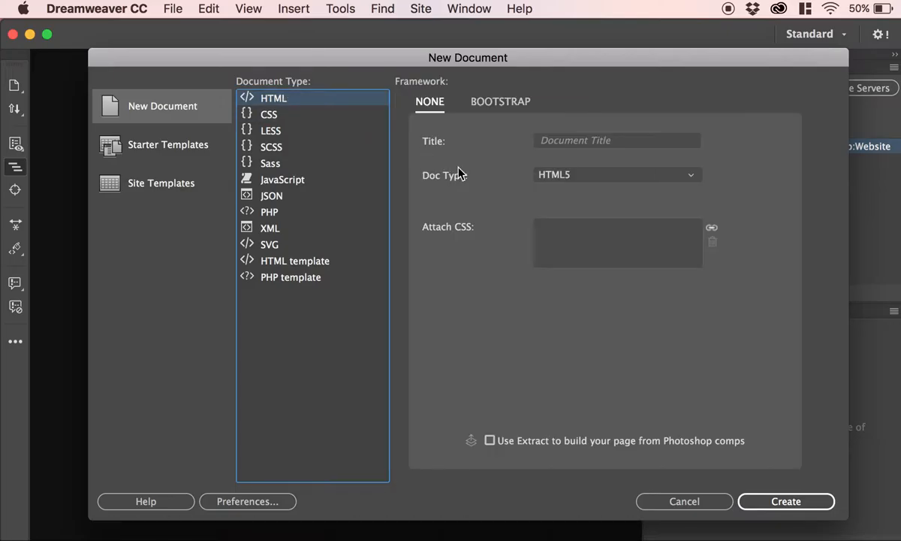
mouse_move(643, 158)
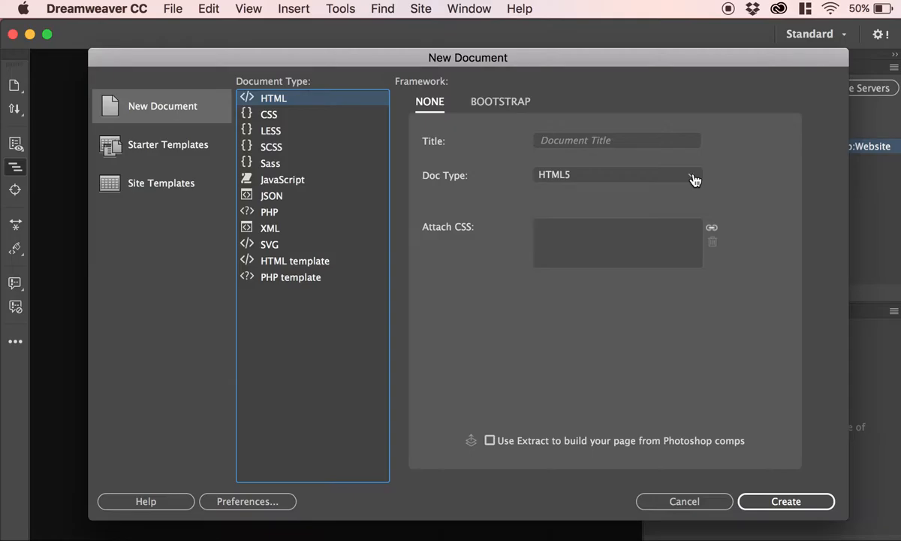
click(615, 174)
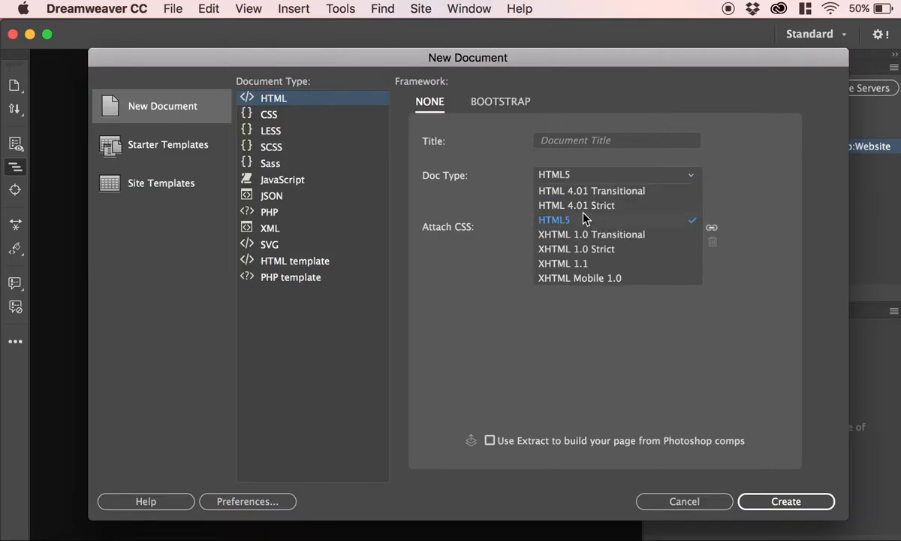
mouse_move(592, 210)
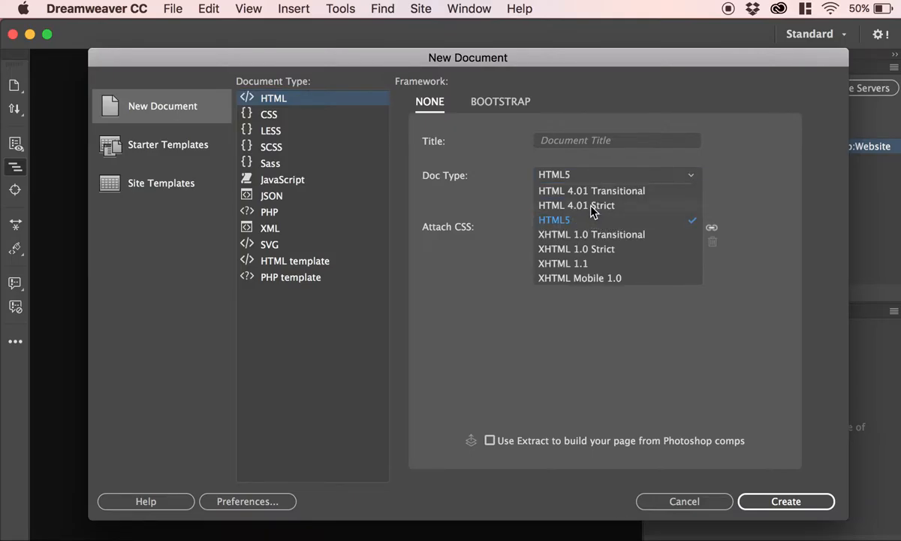
click(554, 219)
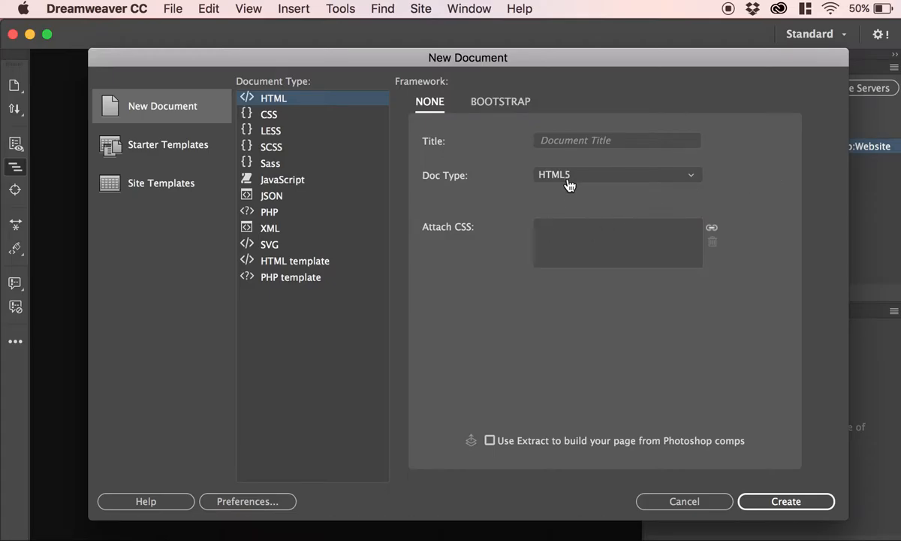
mouse_move(574, 207)
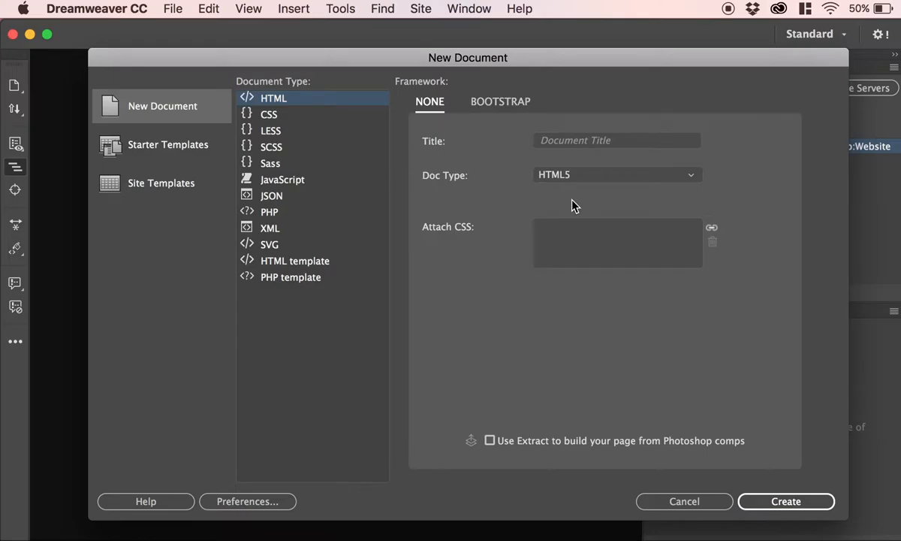
mouse_move(558, 239)
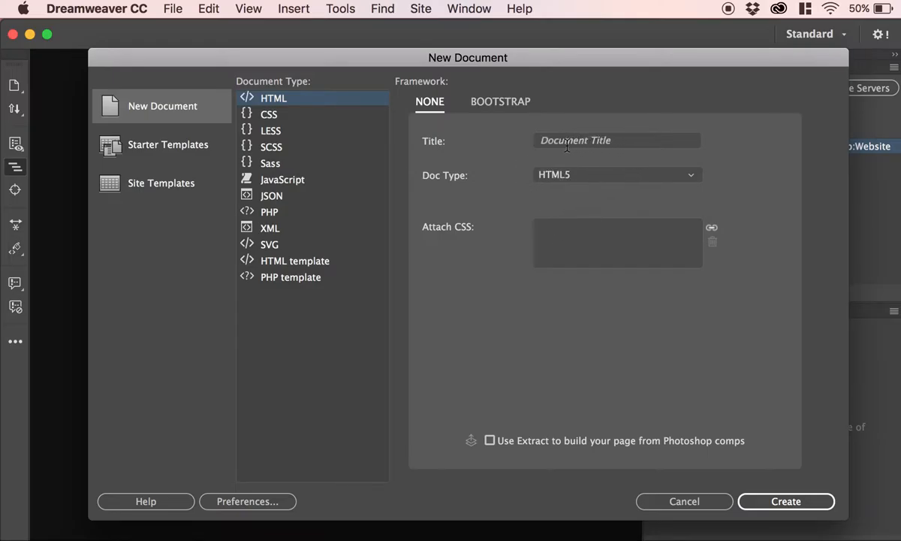
click(786, 501)
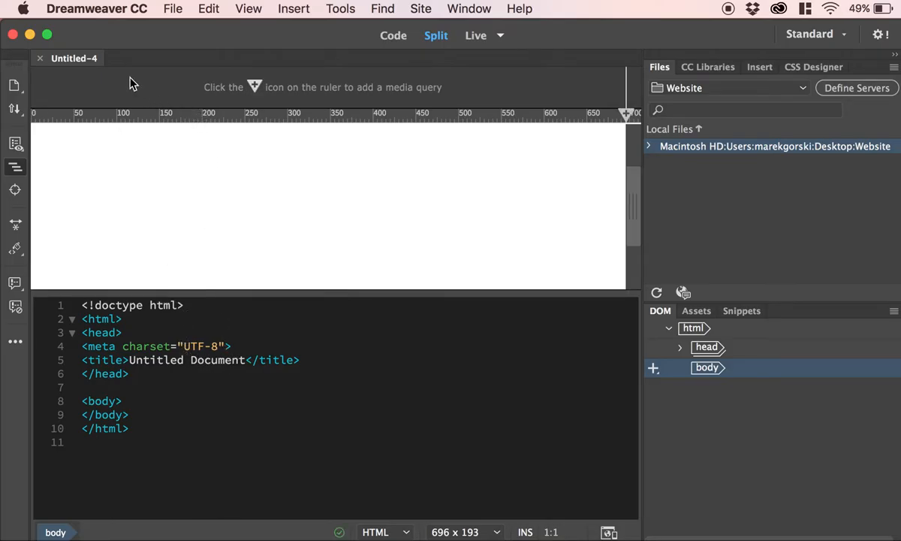
mouse_move(88, 71)
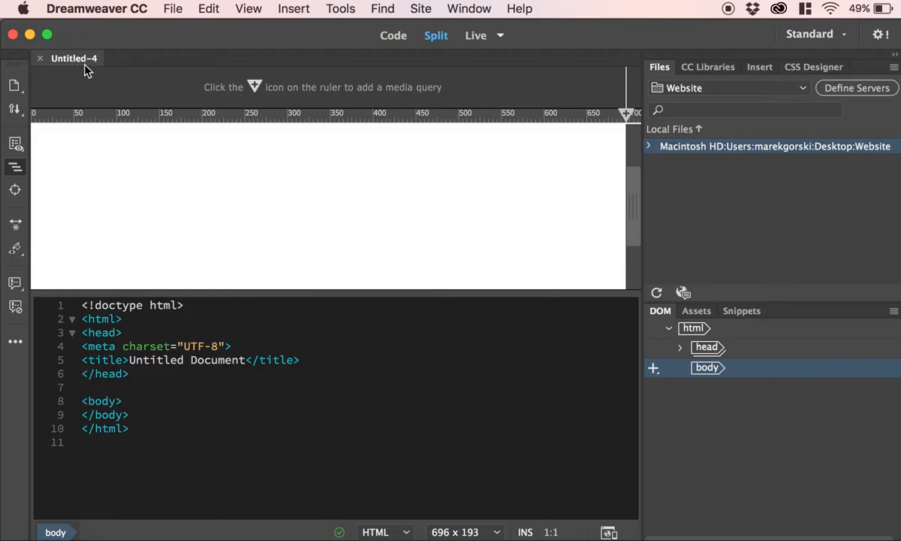
Step: Save the untitled page as index.html in the Website folder
click(173, 8)
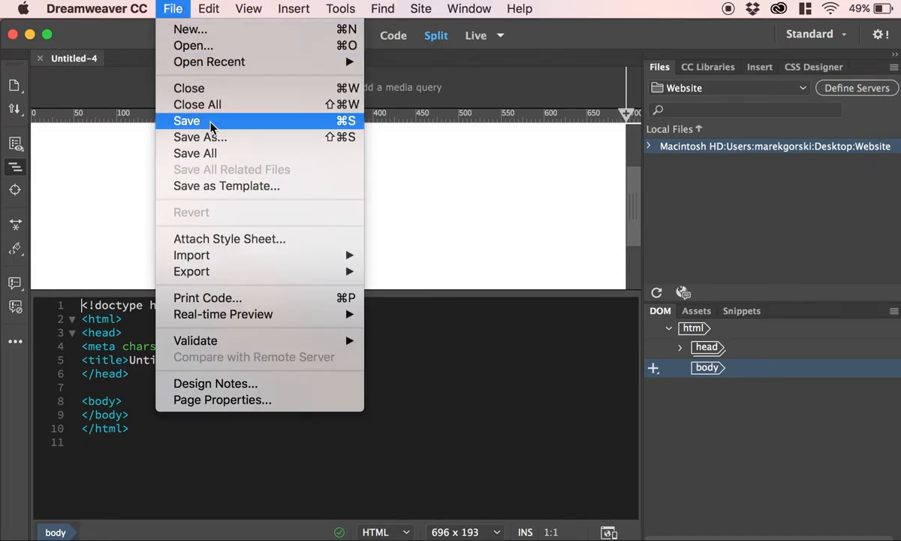
click(200, 137)
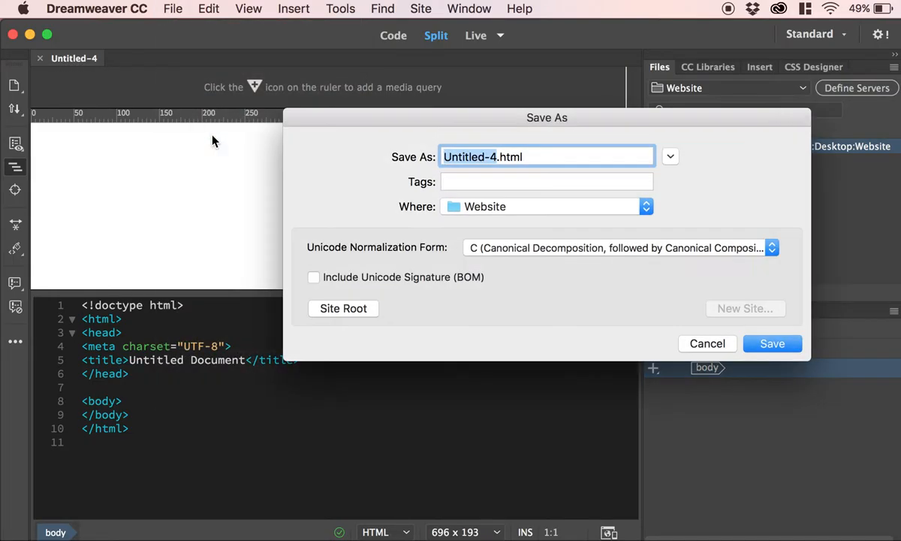
mouse_move(481, 217)
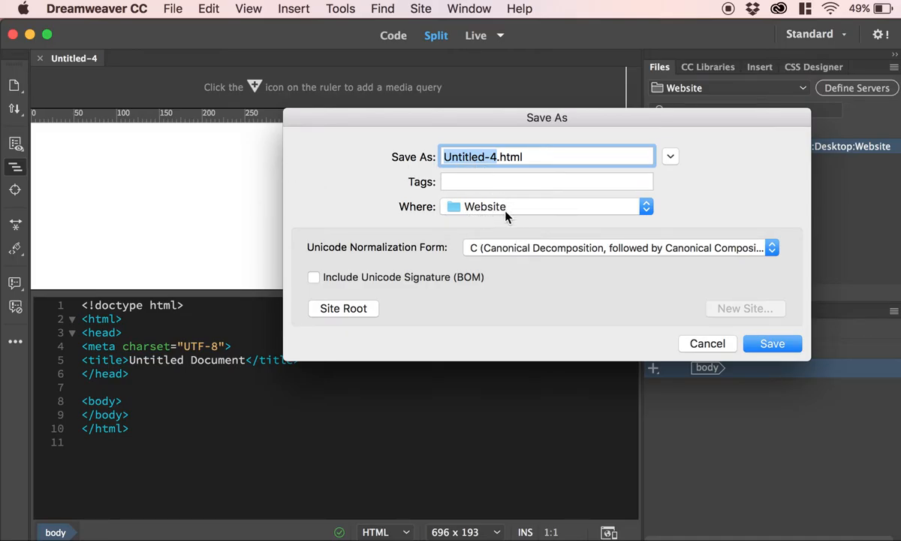
text(index.html)
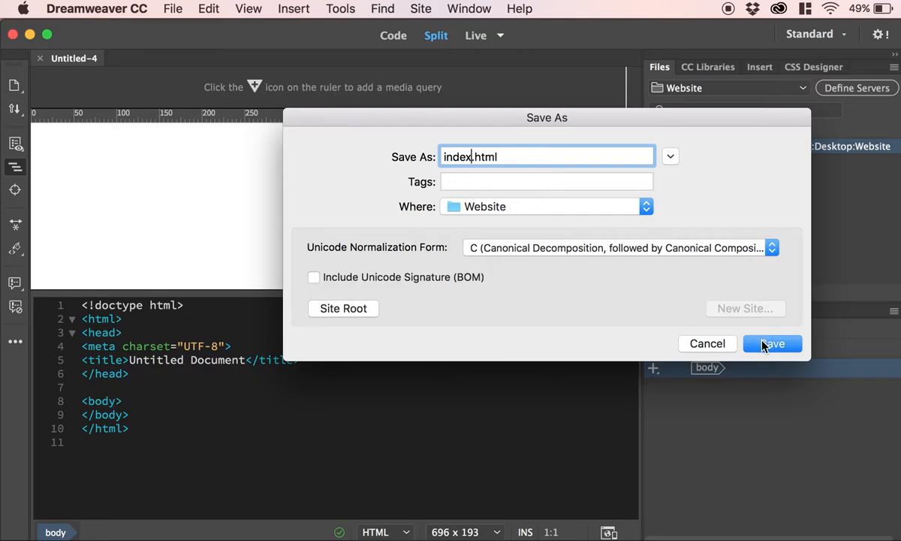
click(773, 343)
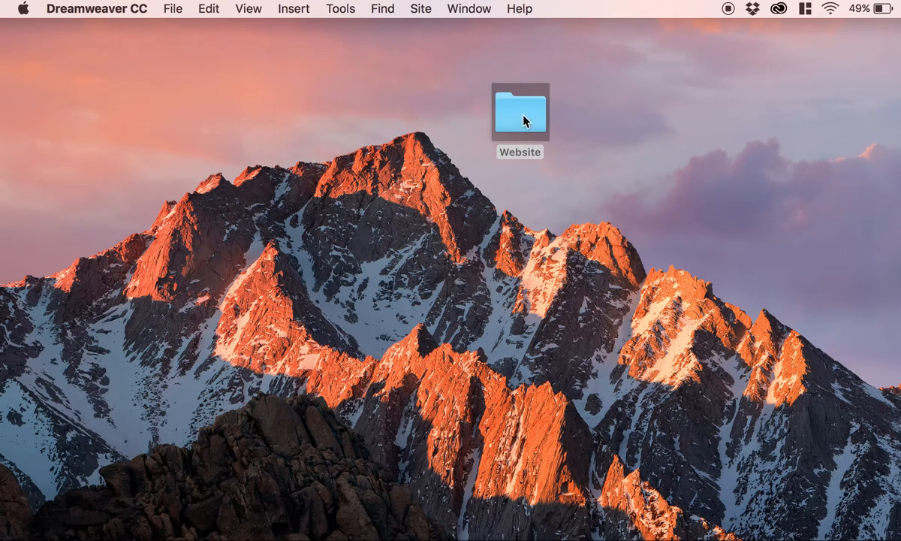
Step: Open the Website folder and view index.html in Firefox as a blank 'Untitled Document' page
double_click(520, 113)
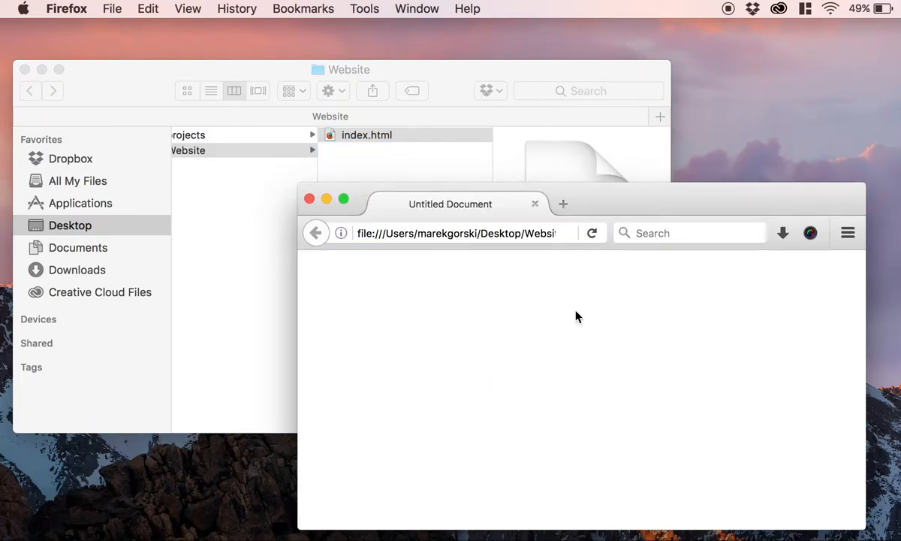
mouse_move(473, 356)
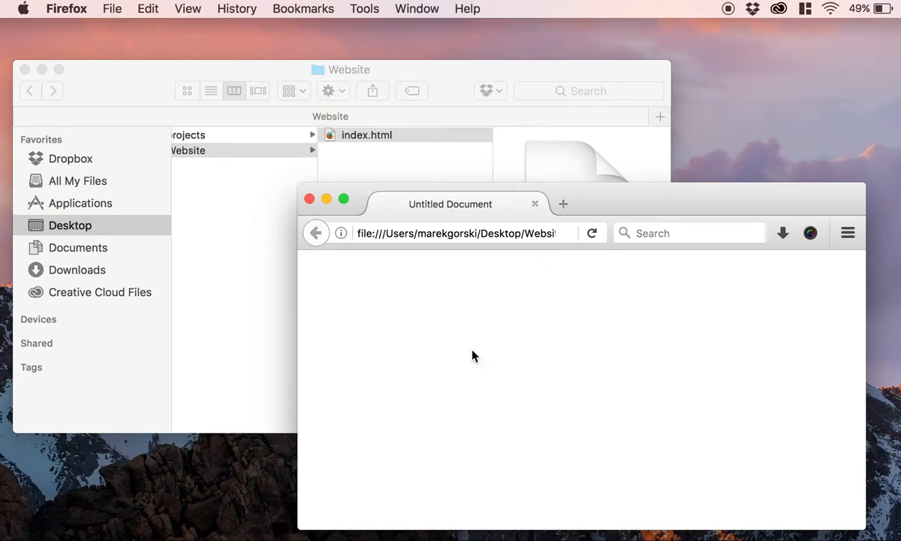
mouse_move(503, 365)
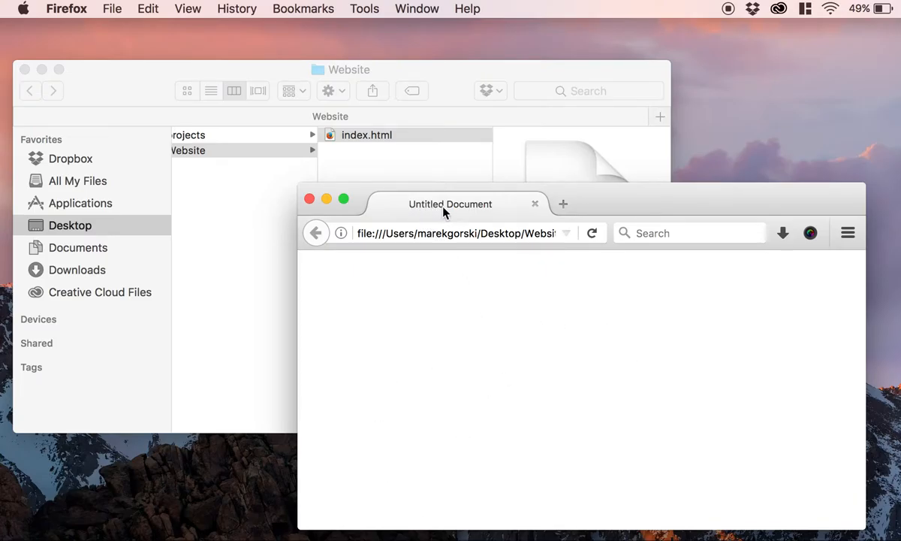
mouse_move(607, 198)
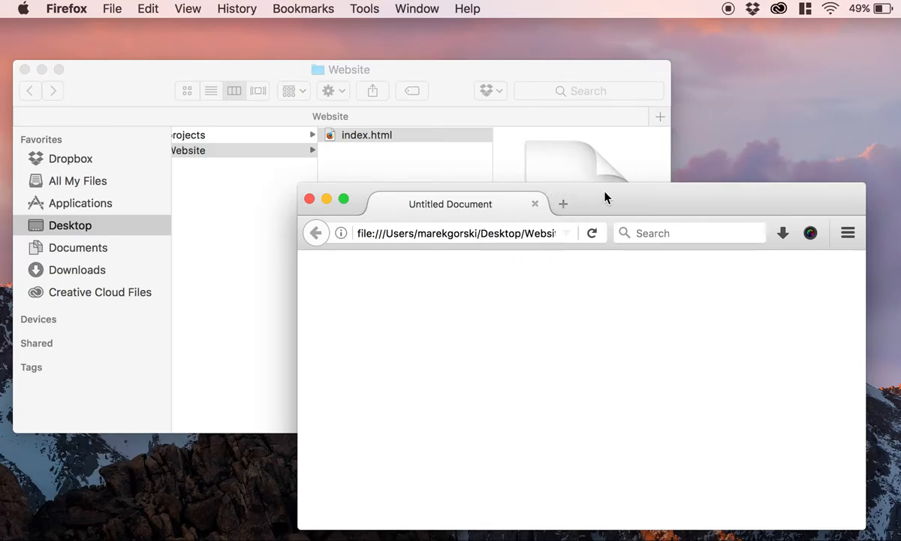
Step: Inspect the blank page in Firefox's Inspector and check its empty body element
drag(607, 197, 495, 94)
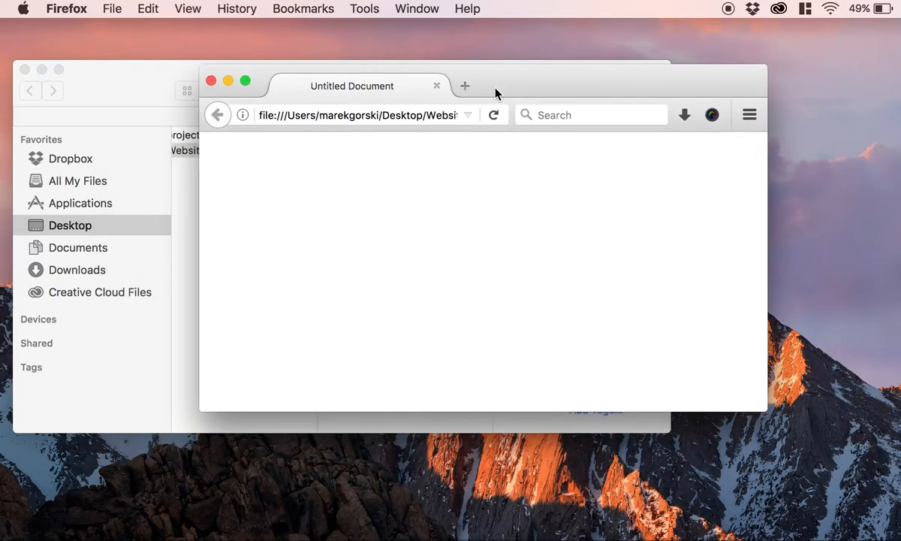
right_click(481, 270)
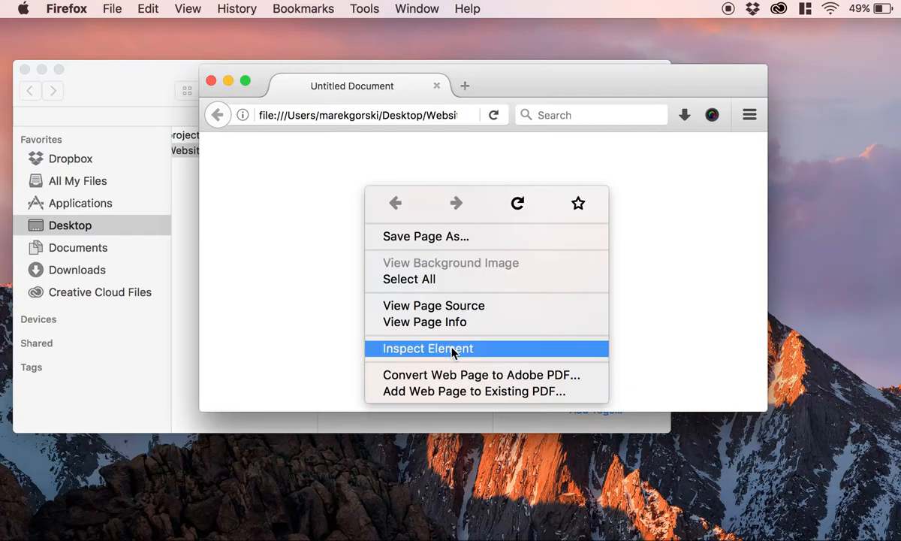
click(427, 347)
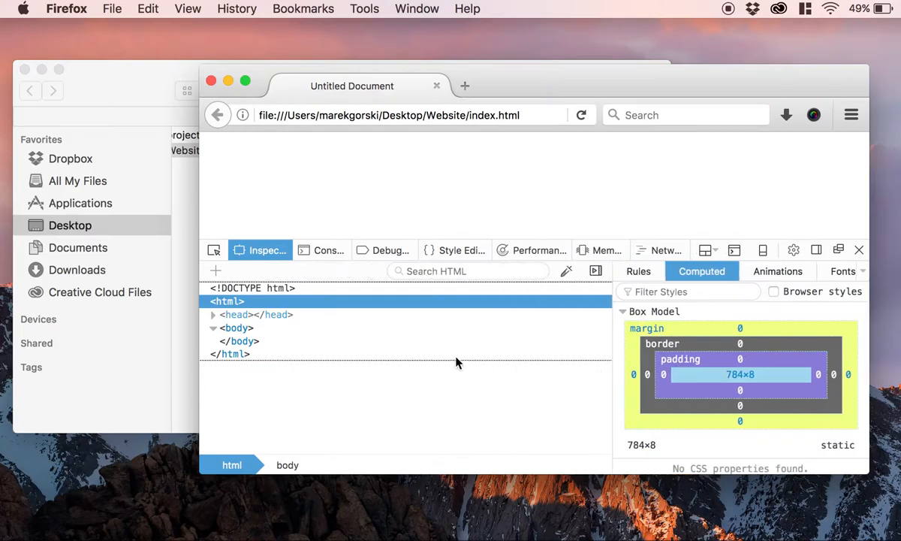
click(236, 327)
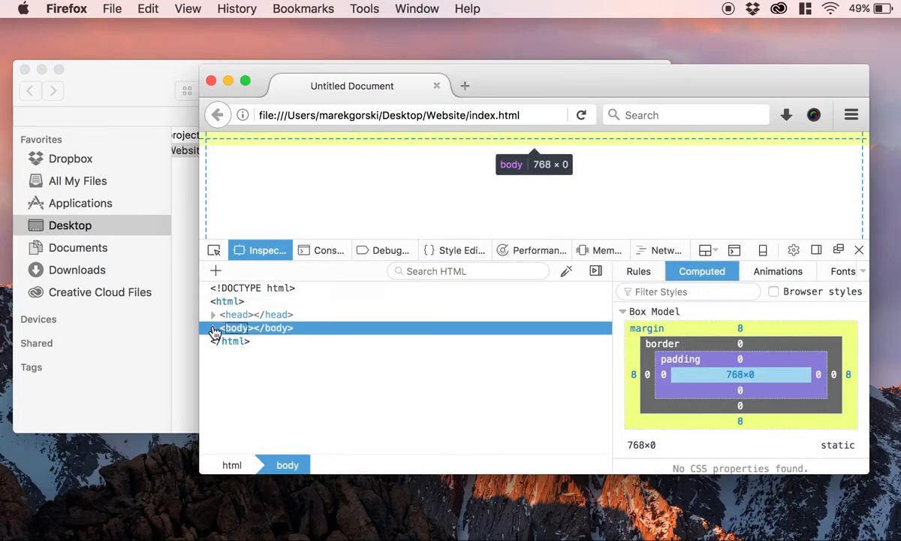
click(214, 314)
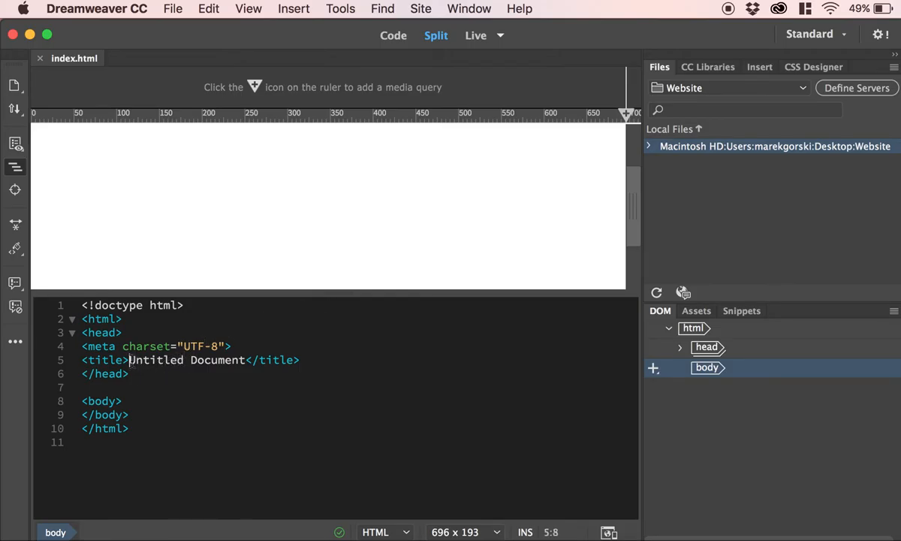
Step: Replace 'Untitled Document' in the title tag with 'Websites are fun to make' and save
double_click(187, 360)
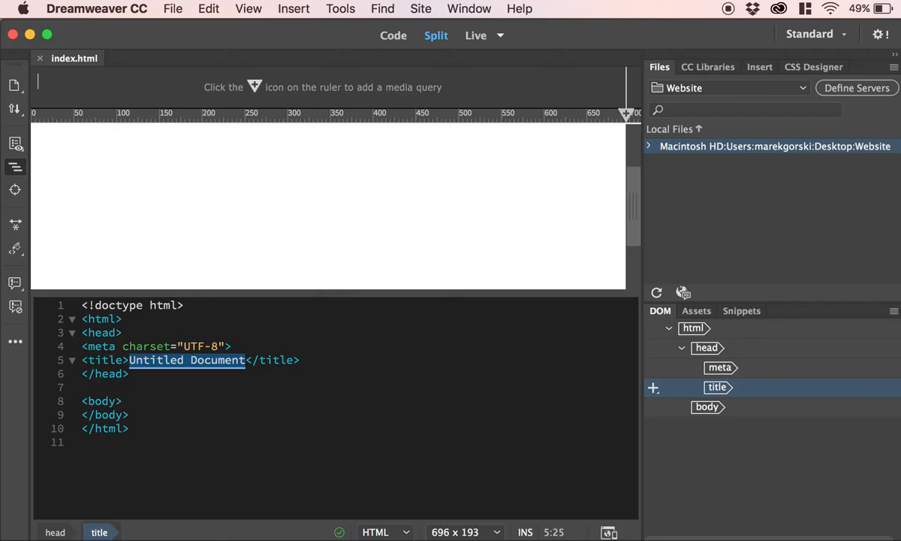
text(Websit)
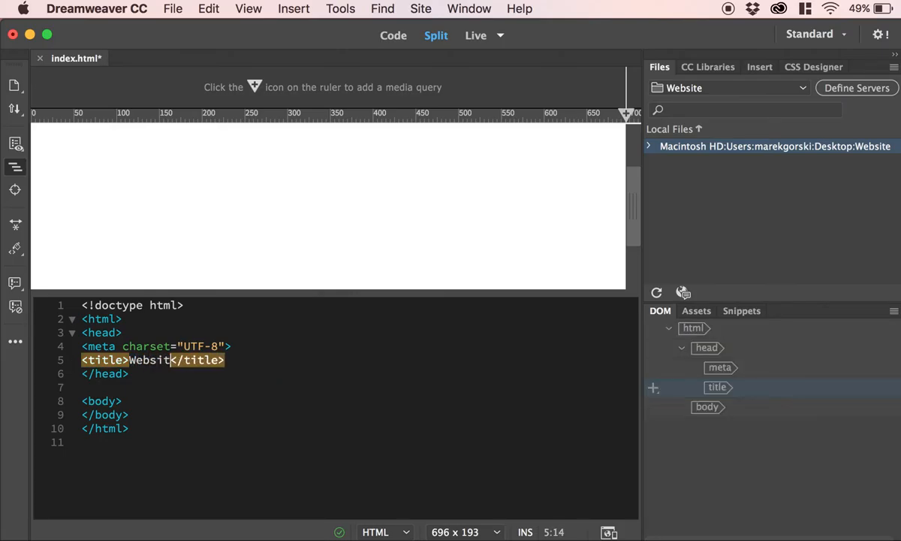
text(es are fun to)
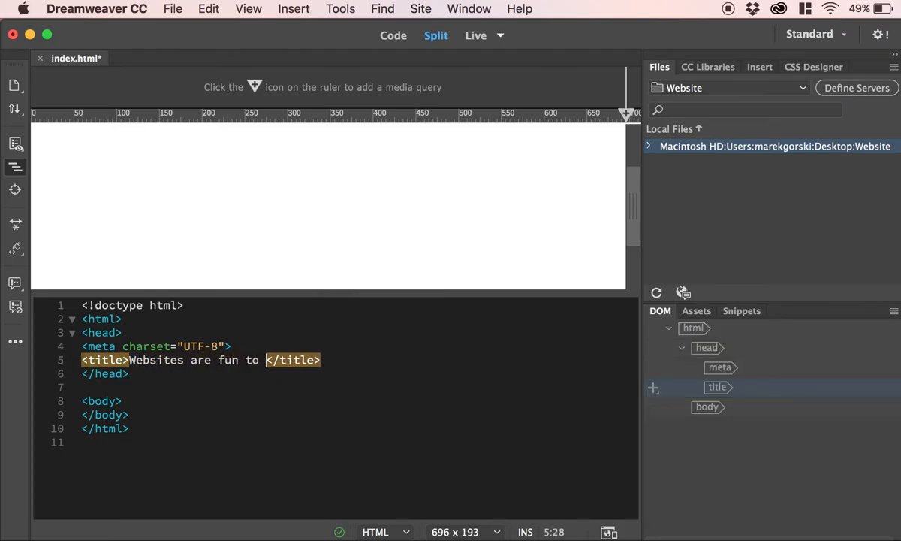
text(make)
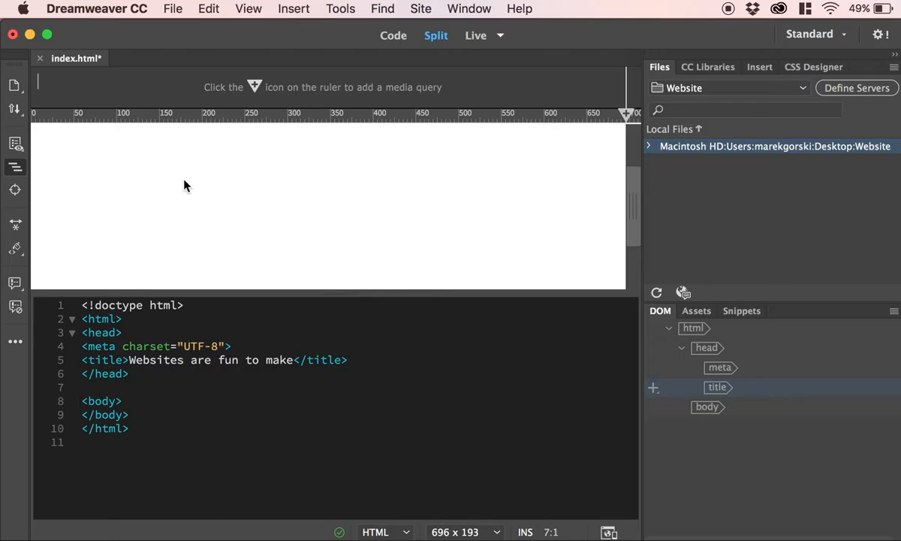
click(172, 8)
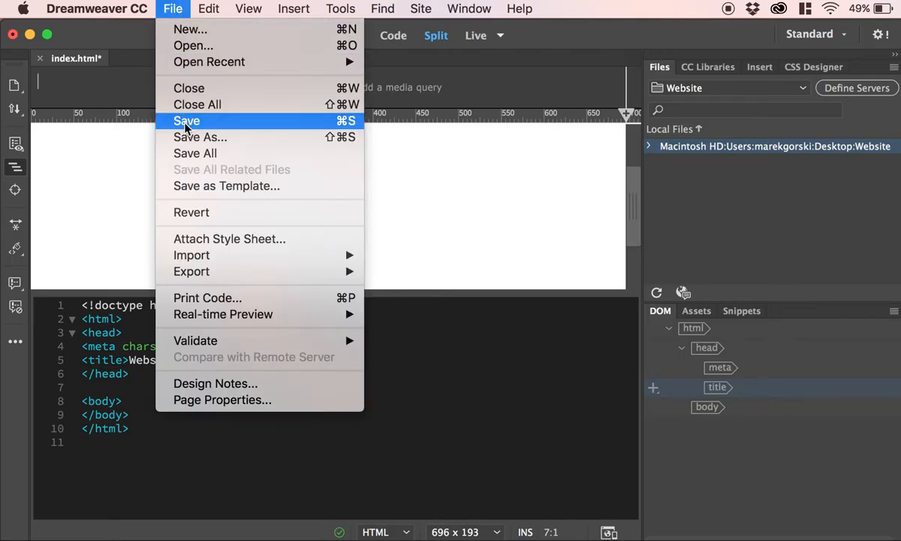
click(186, 121)
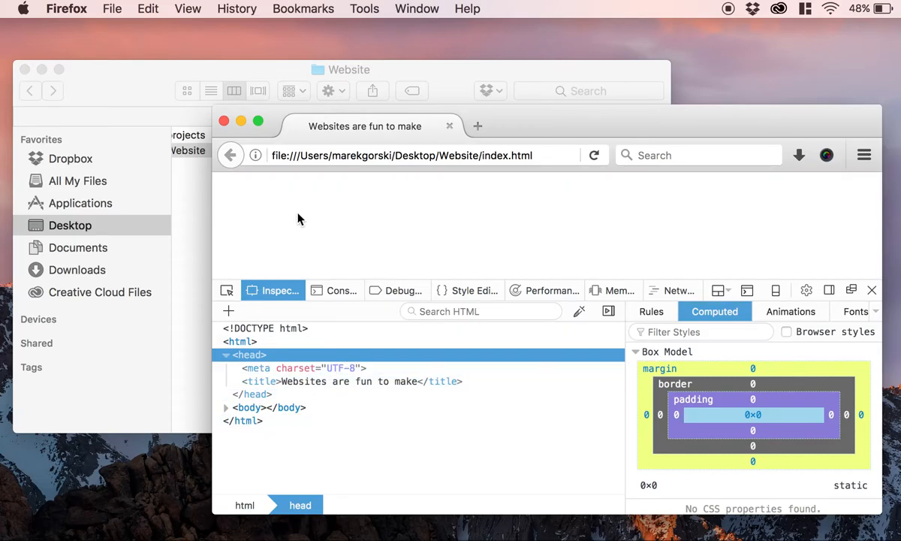
mouse_move(340, 227)
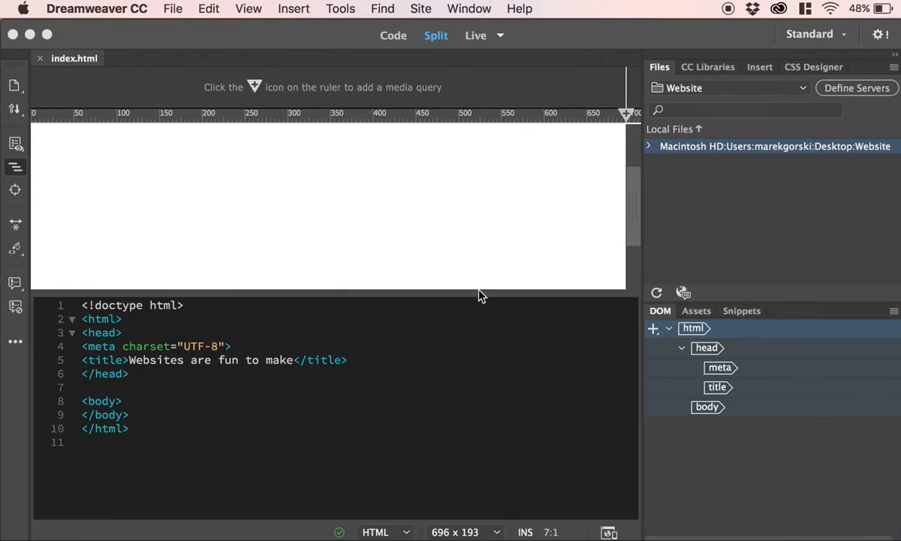
Step: Select the empty body element in Dreamweaver's DOM panel
click(706, 406)
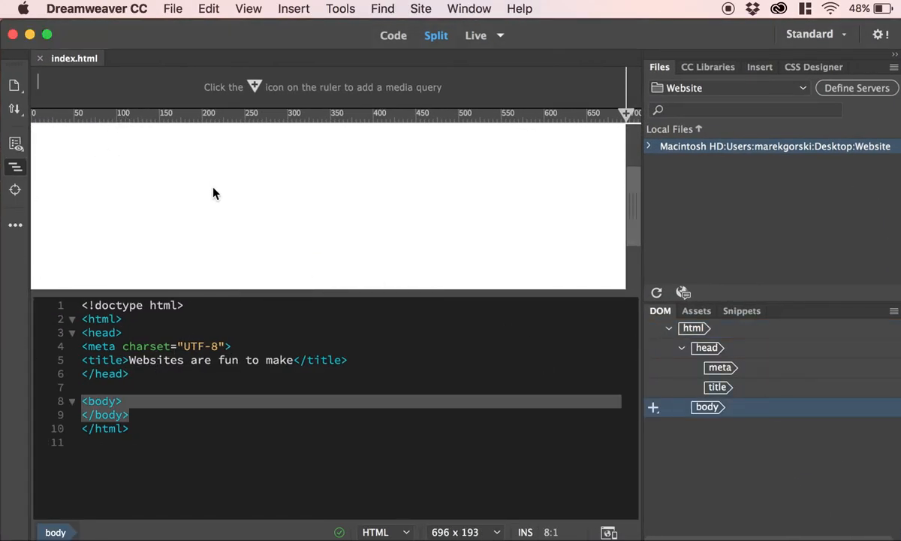
mouse_move(475, 35)
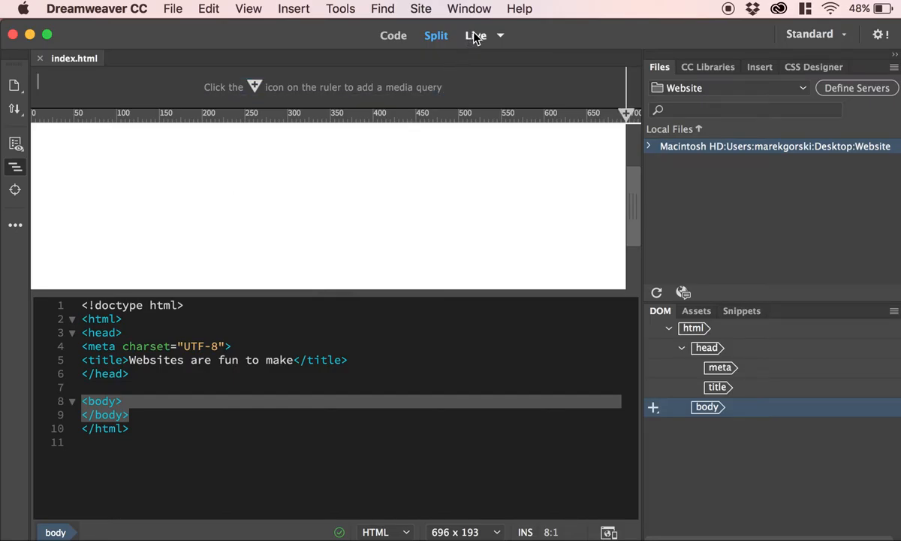
Step: Switch to Design view and type 'My awesome heading' and 'Some random text' as two lines
click(500, 35)
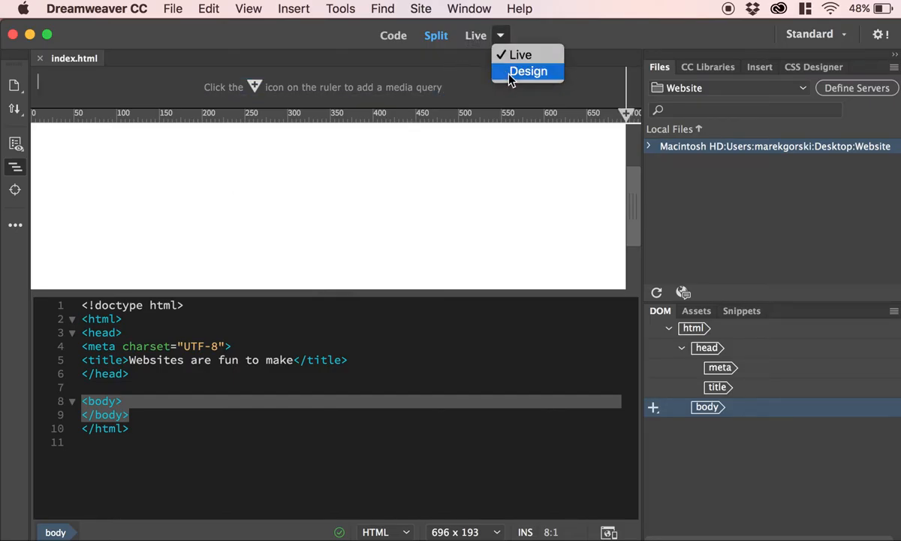
click(528, 70)
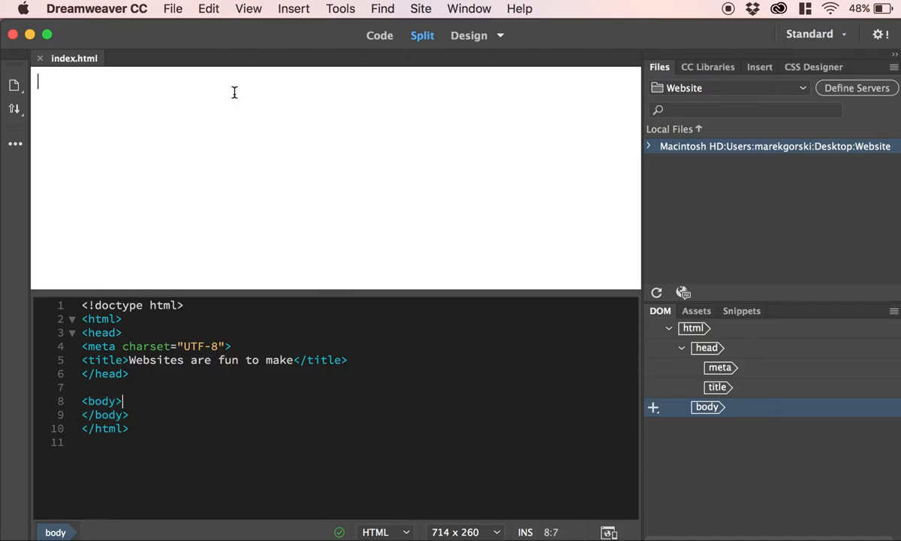
text(My)
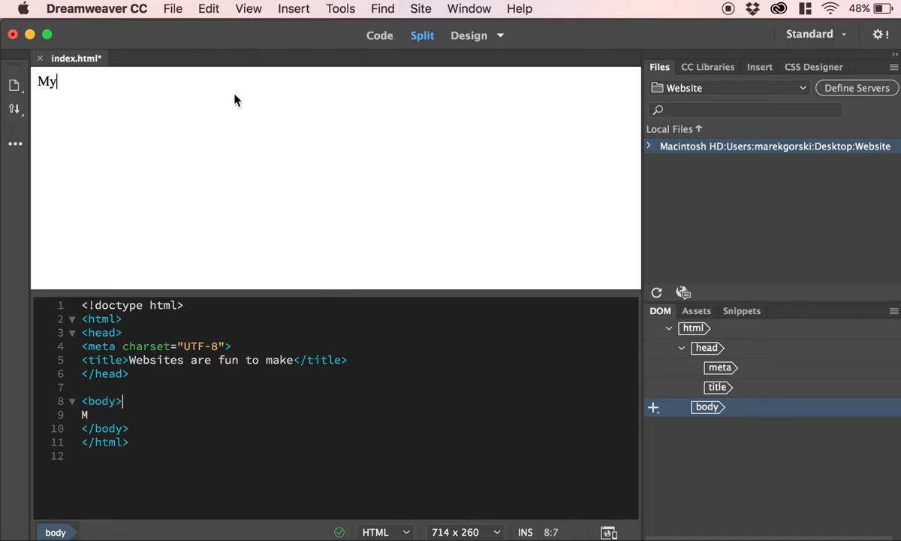
text(awesome heading)
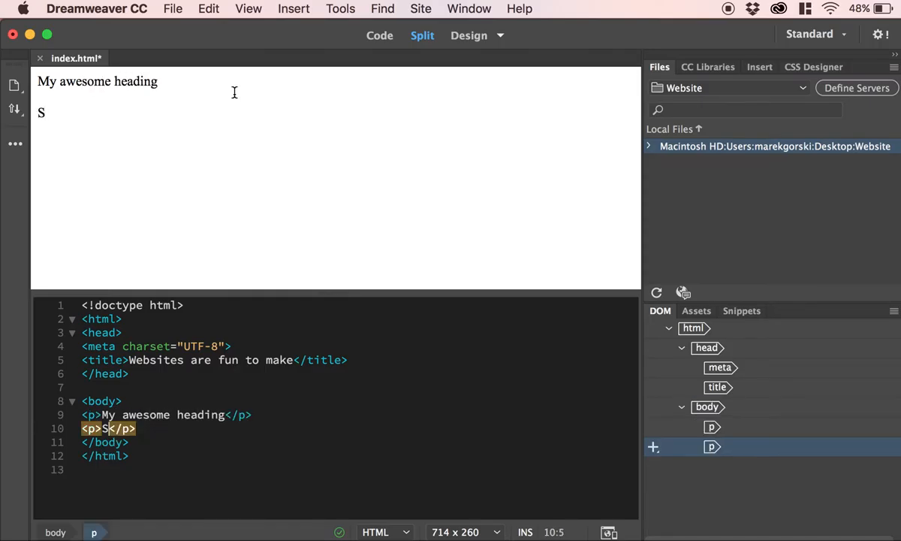
text(ome random text)
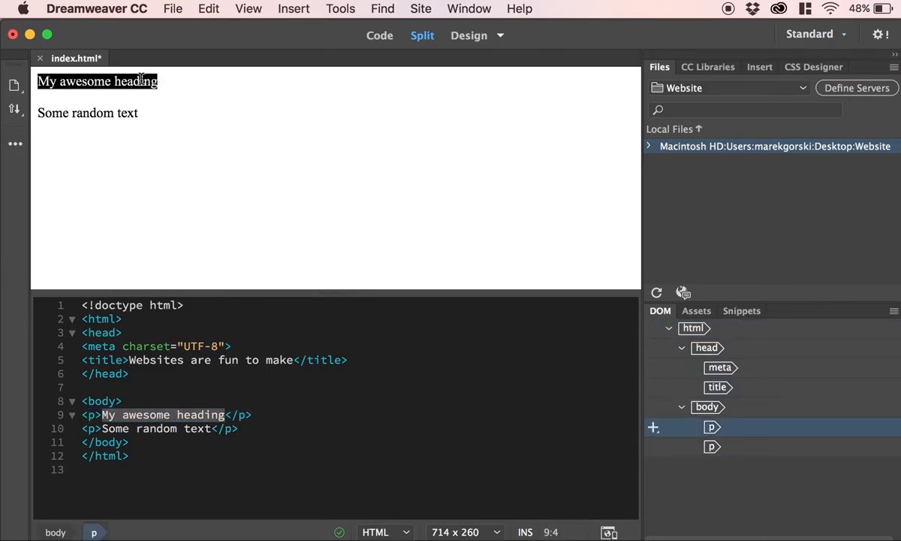
Step: In the Properties panel, format 'My awesome heading' as Heading 1 and 'Some random text' as Paragraph
click(469, 9)
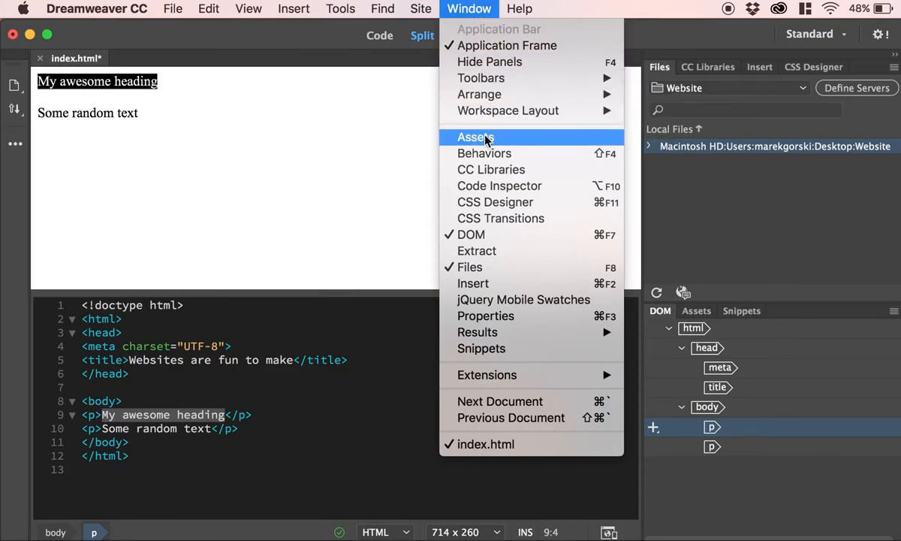
mouse_move(486, 315)
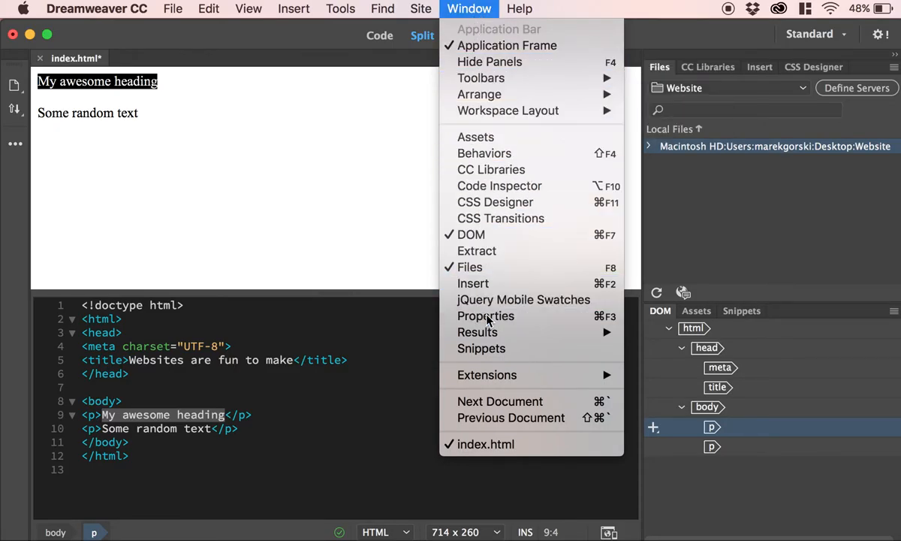
click(485, 315)
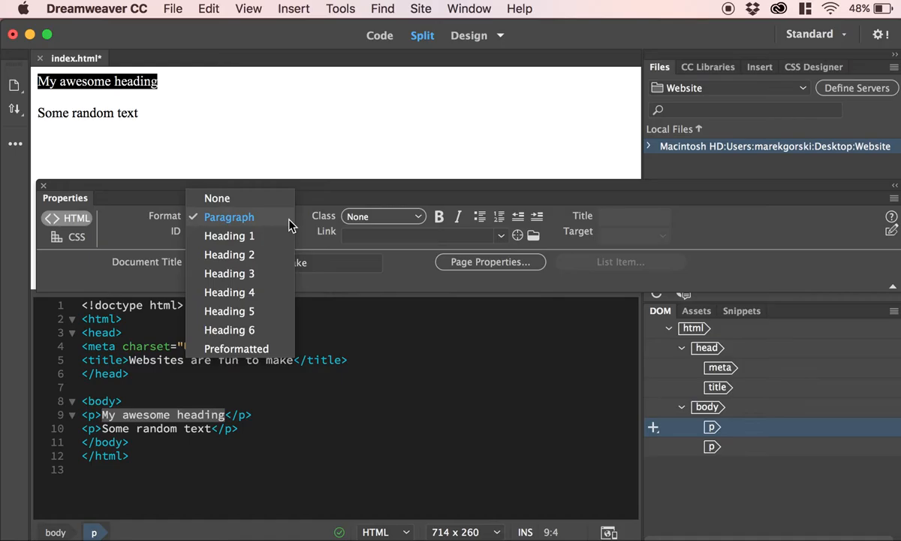
click(229, 235)
text(h)
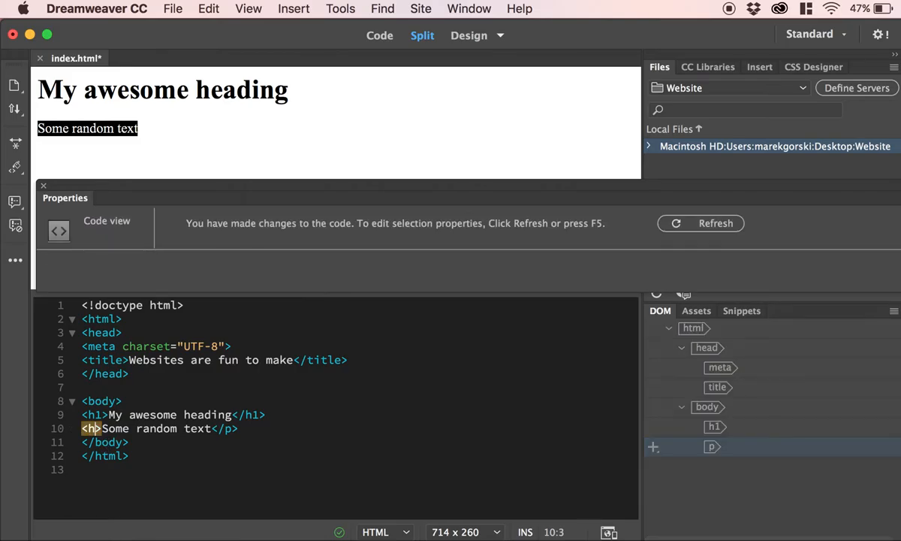
text(2)
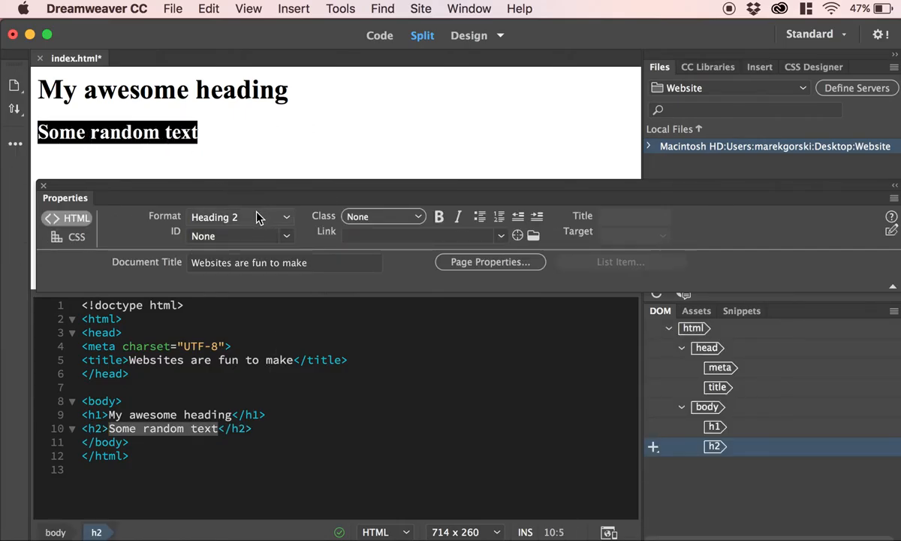
click(240, 217)
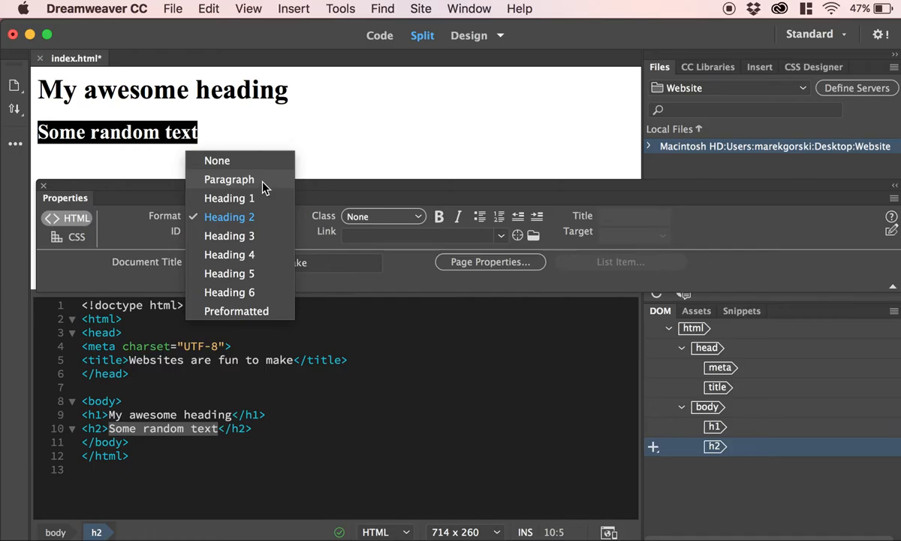
click(229, 179)
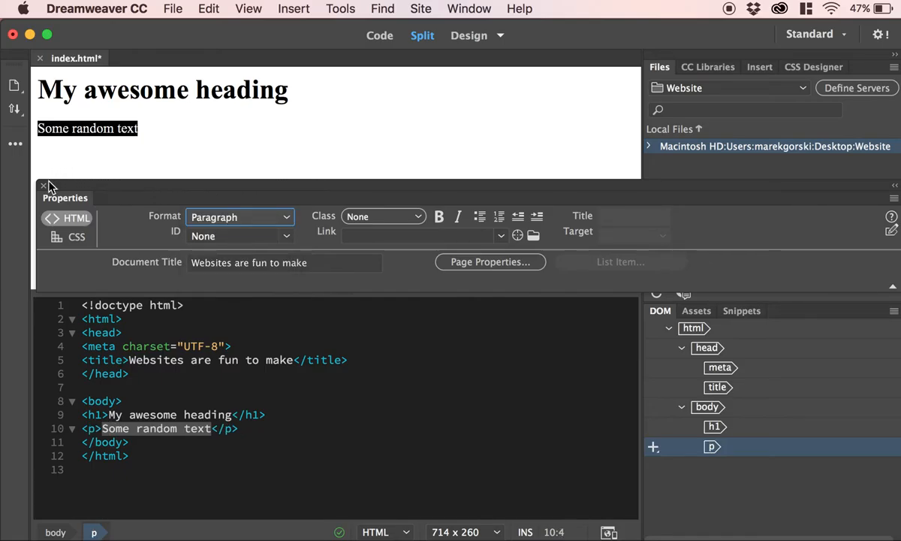
click(43, 186)
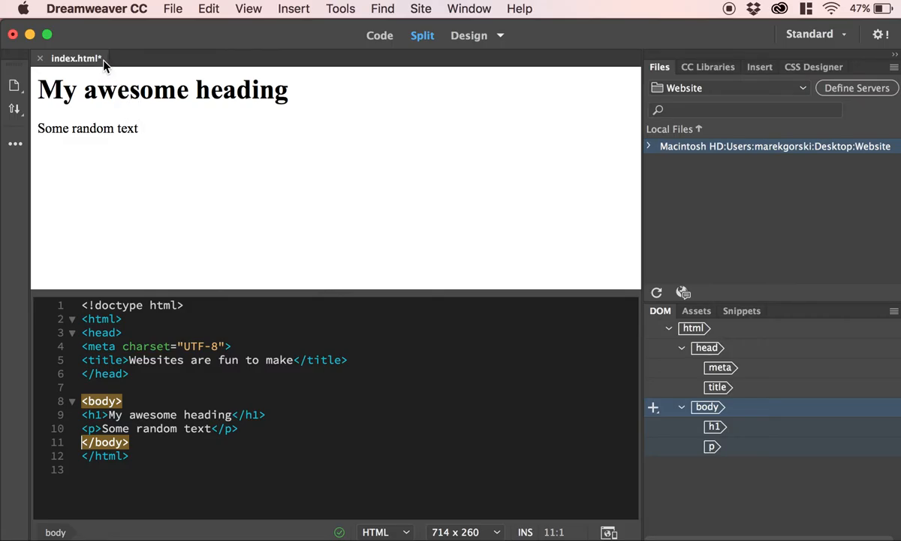
mouse_move(187, 8)
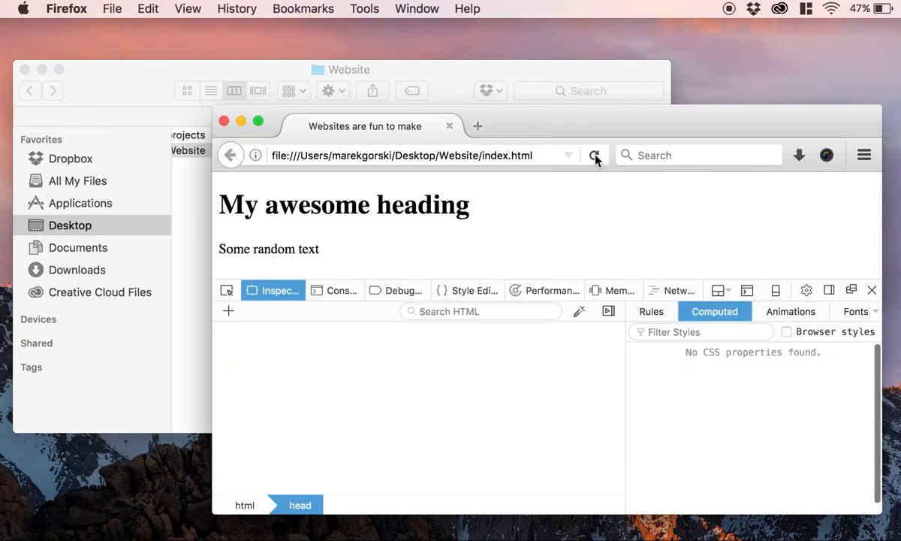
Step: Reload the Firefox preview to show the h1 heading above the paragraph
click(594, 154)
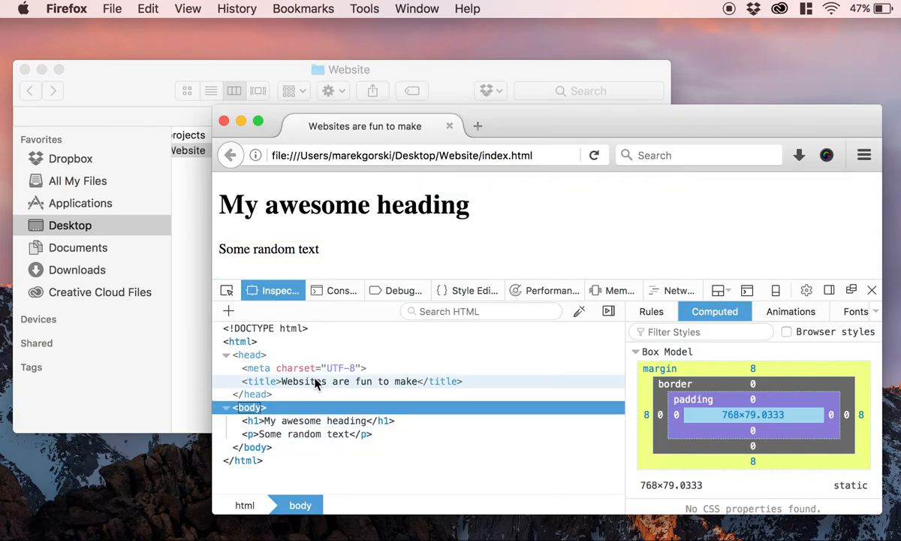
mouse_move(368, 386)
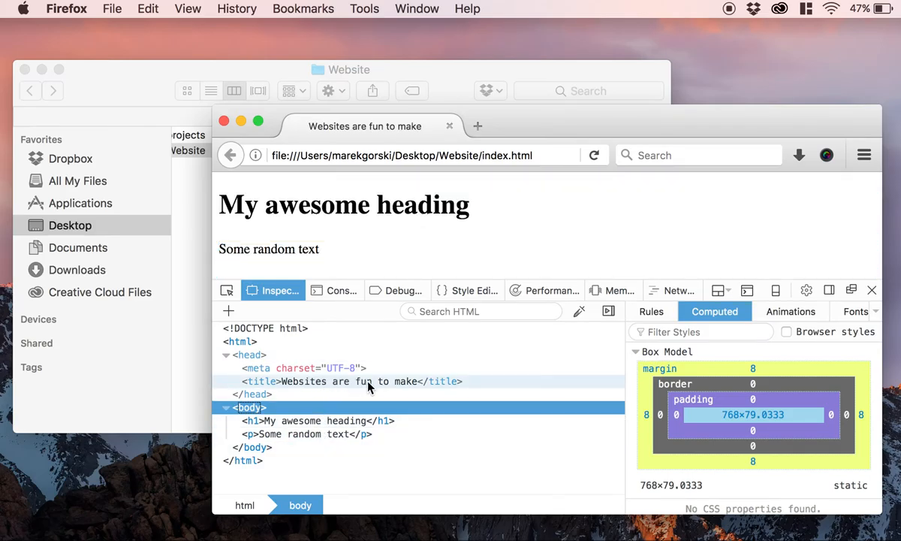
mouse_move(478, 126)
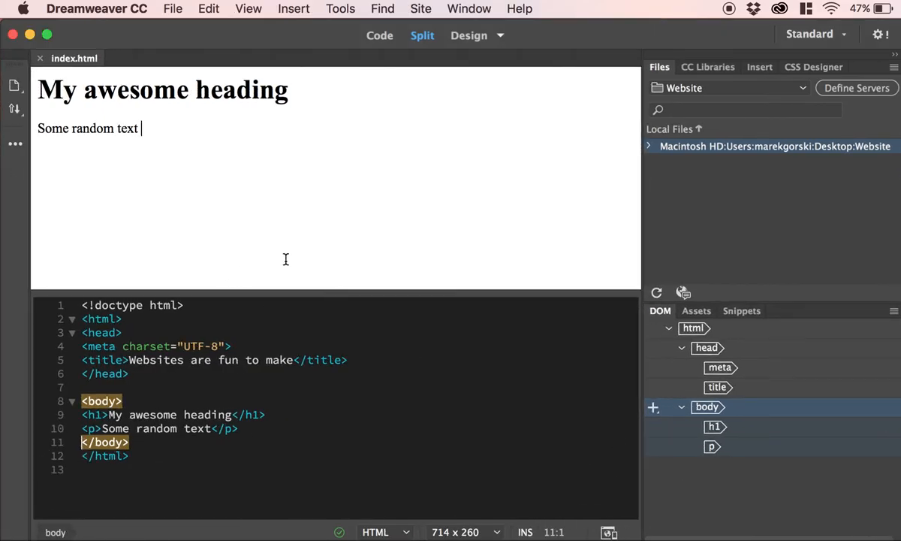
double_click(93, 128)
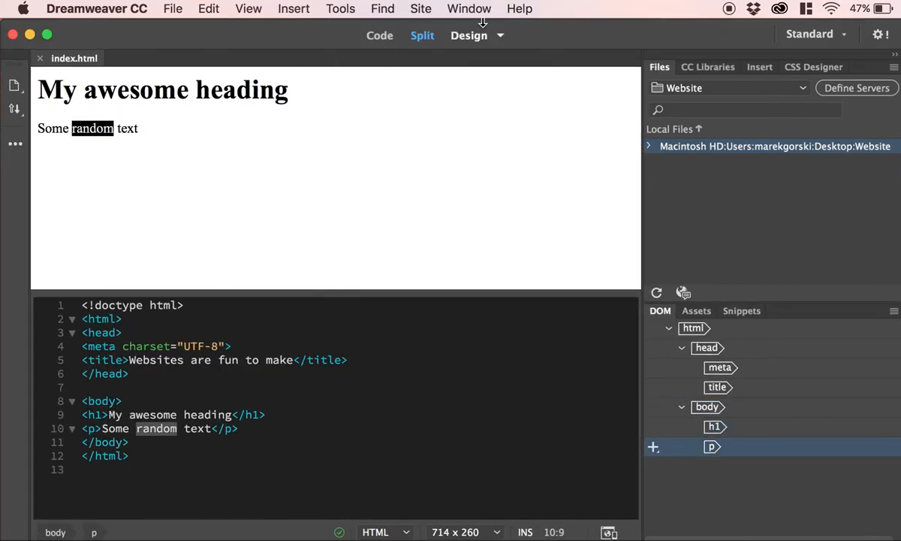
click(469, 8)
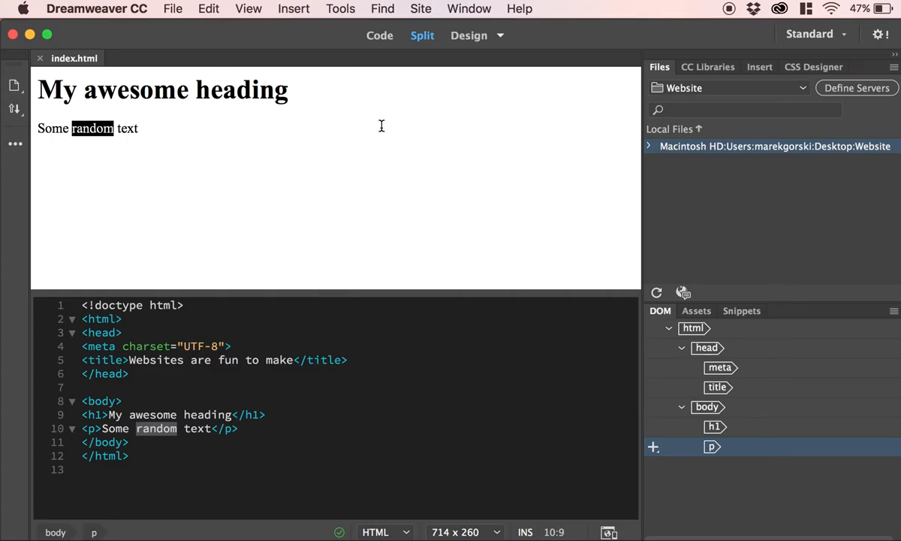
click(500, 35)
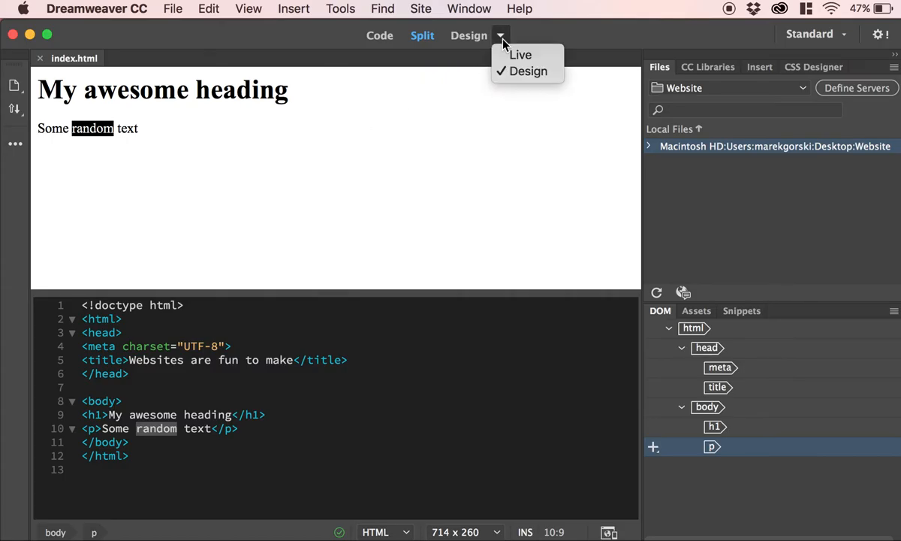
click(520, 54)
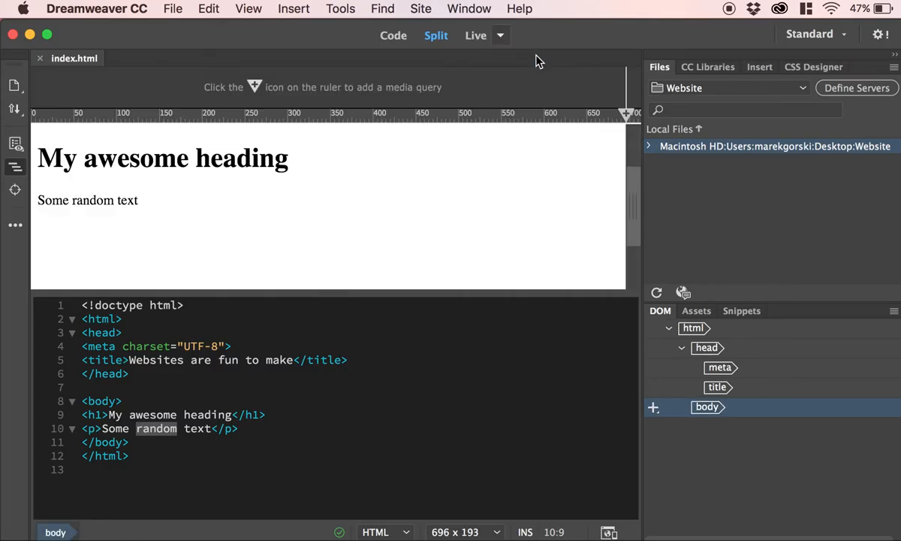
click(87, 200)
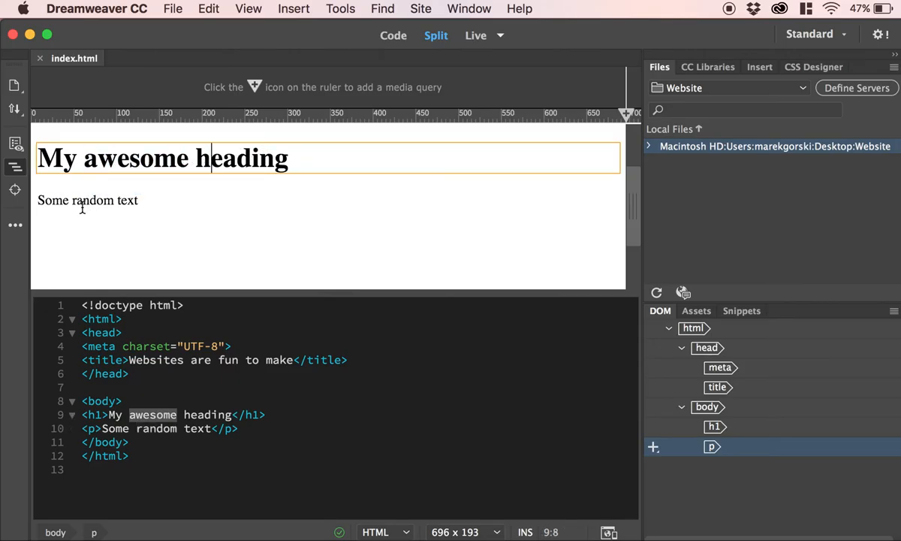
click(88, 200)
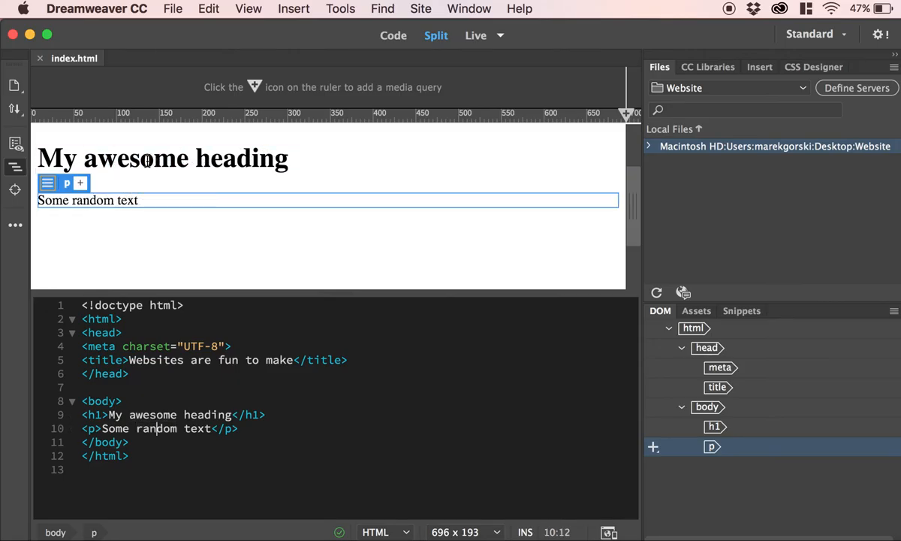
click(163, 157)
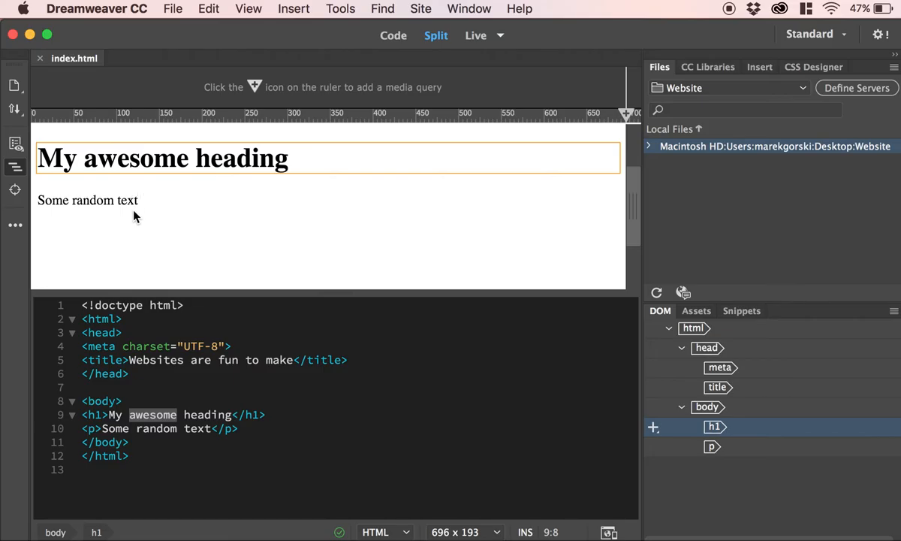
click(87, 200)
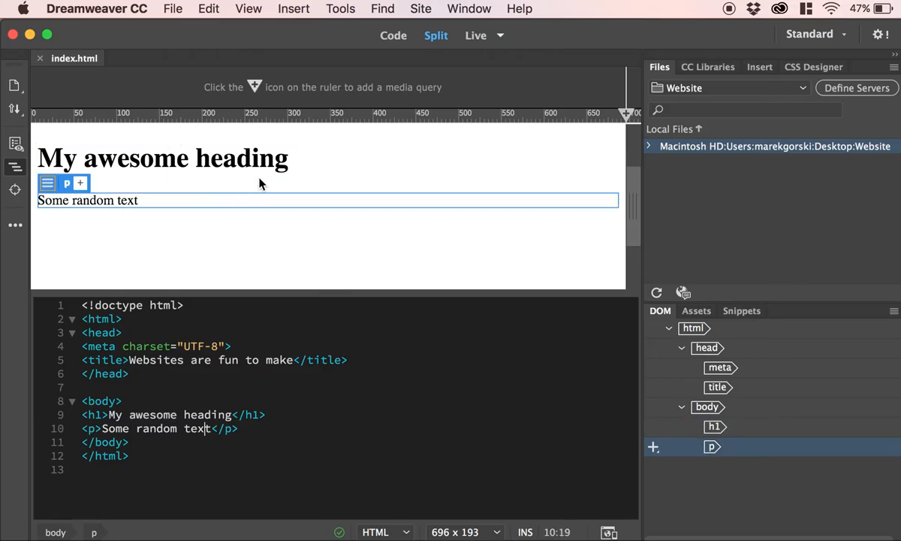
click(500, 35)
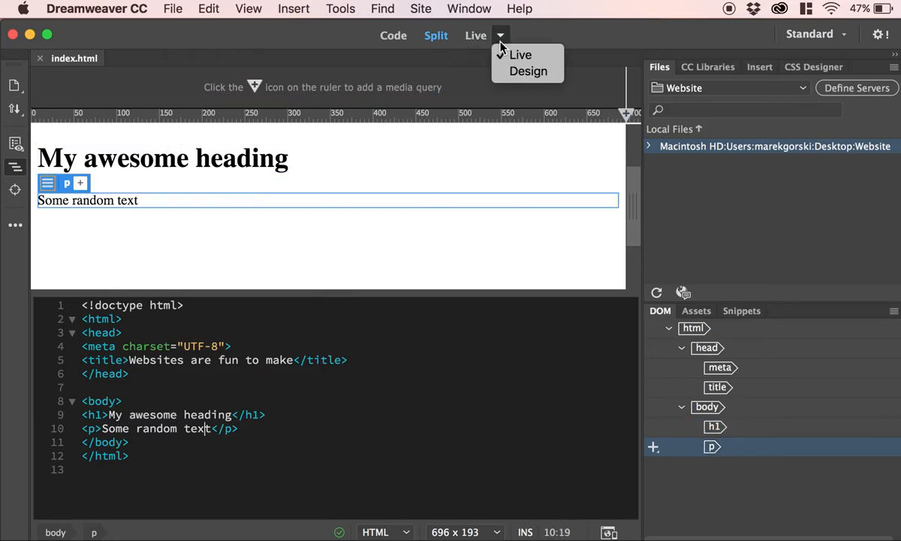
click(528, 70)
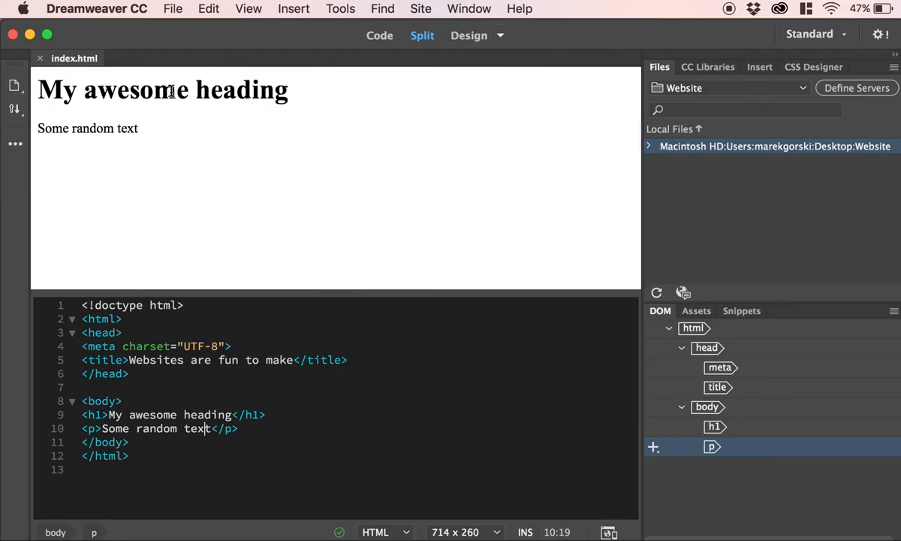
triple_click(88, 128)
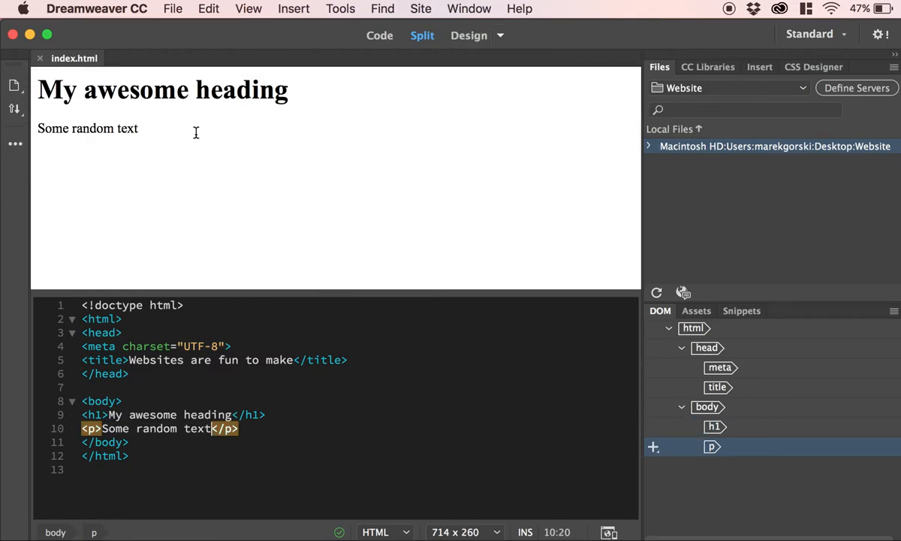
mouse_move(342, 257)
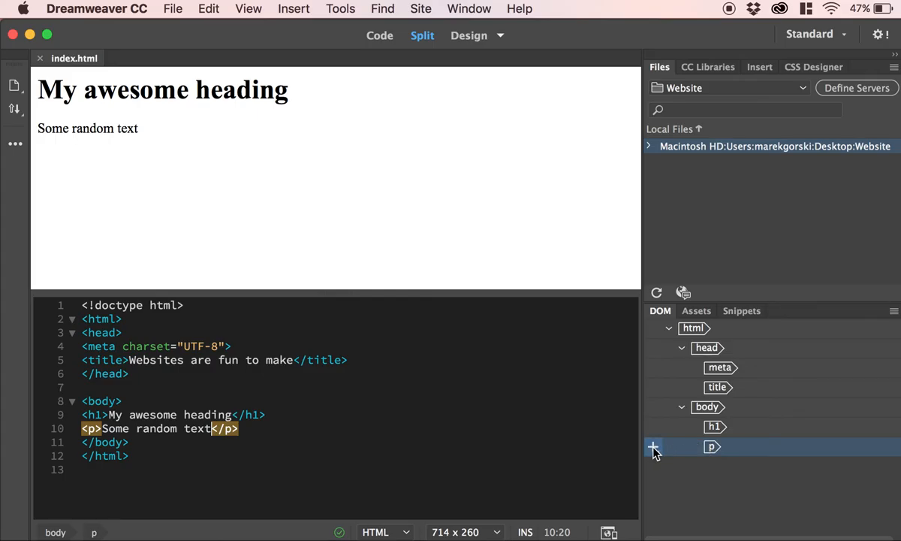
Step: Refresh the Files panel and select index.html in the Website site folder
click(653, 447)
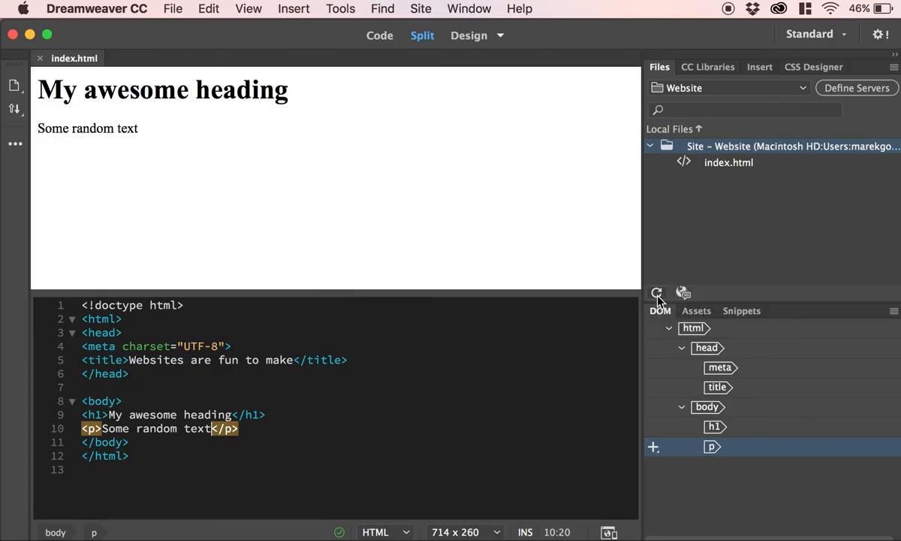
mouse_move(715, 163)
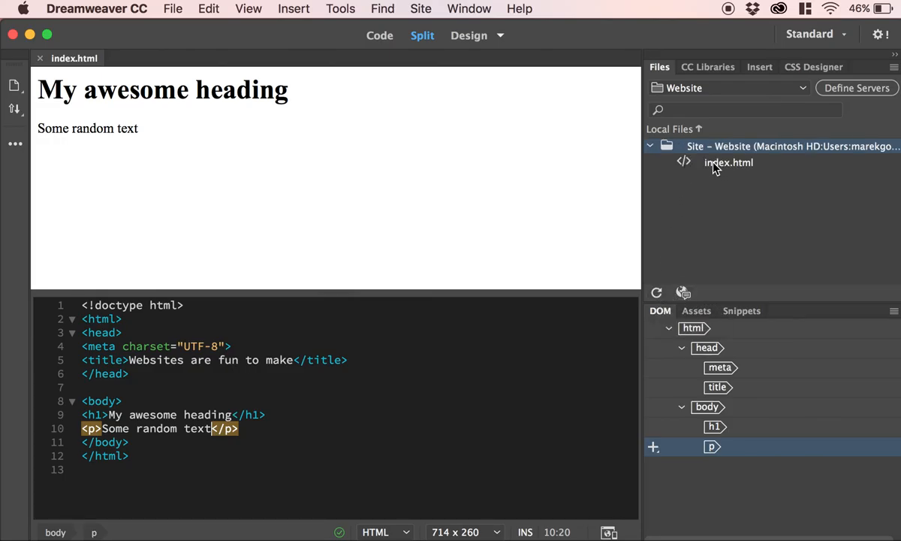
click(728, 162)
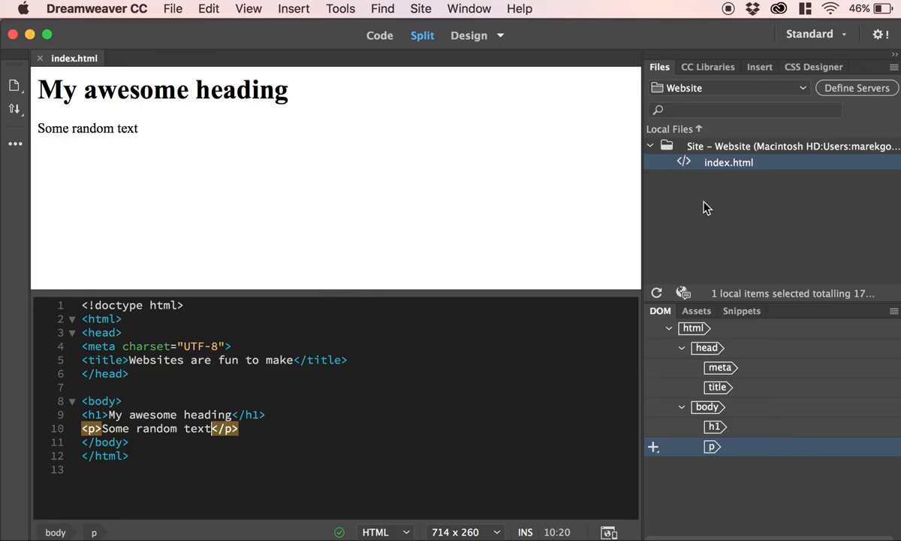
mouse_move(715, 148)
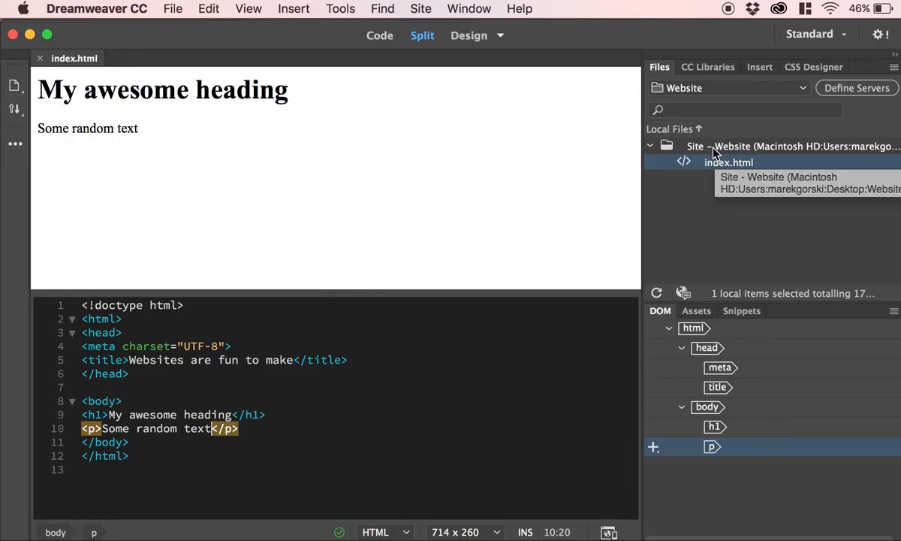
click(234, 345)
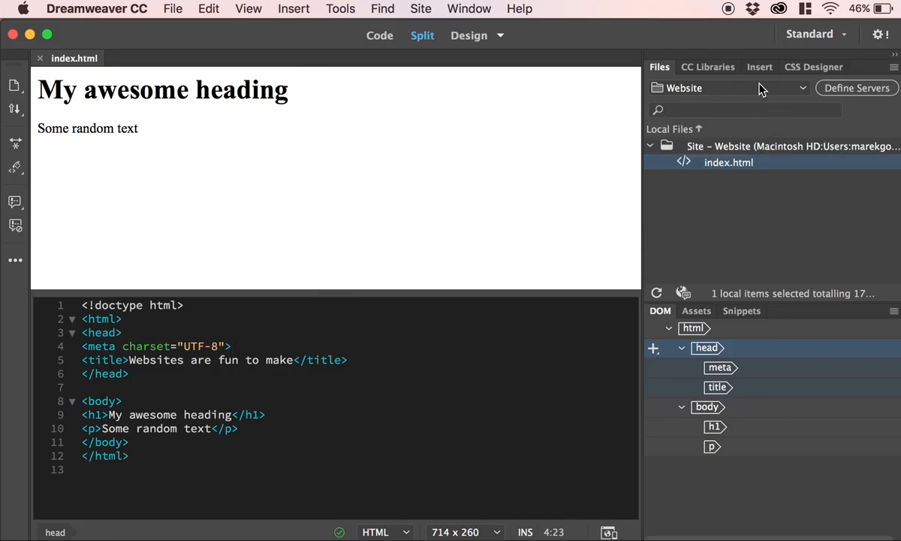
mouse_move(700, 268)
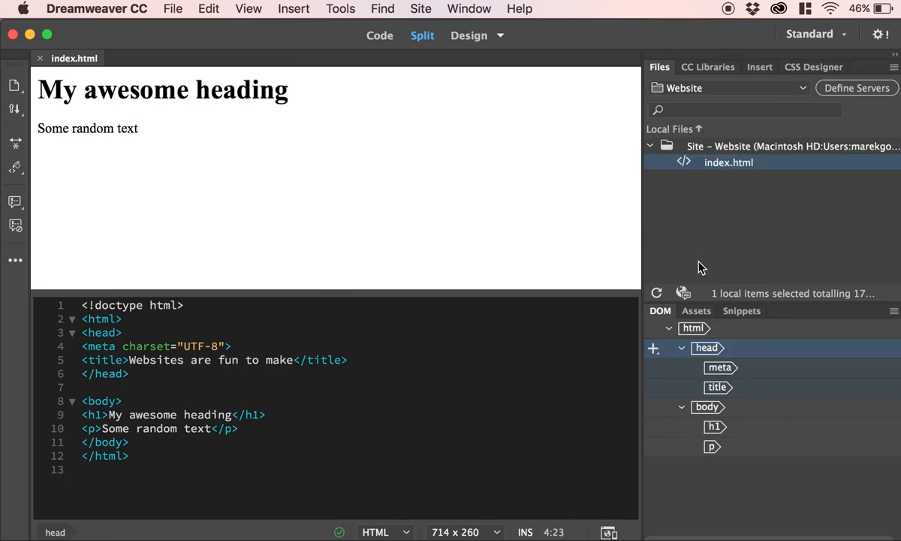